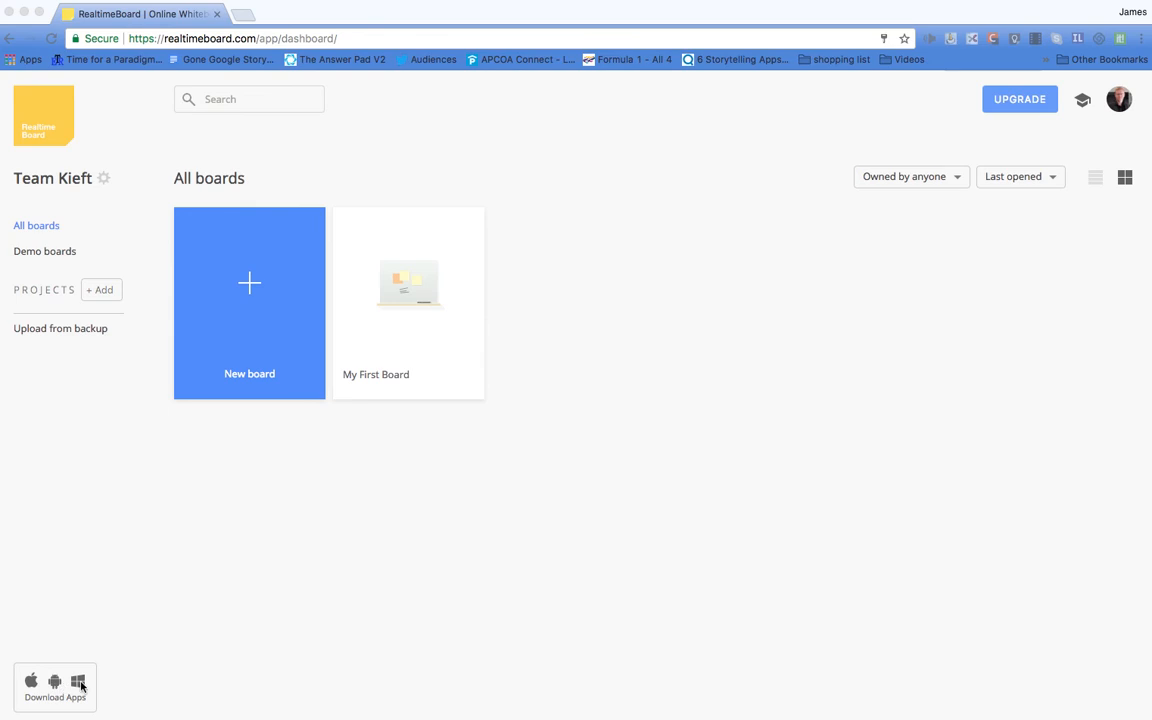
mouse_move(97, 687)
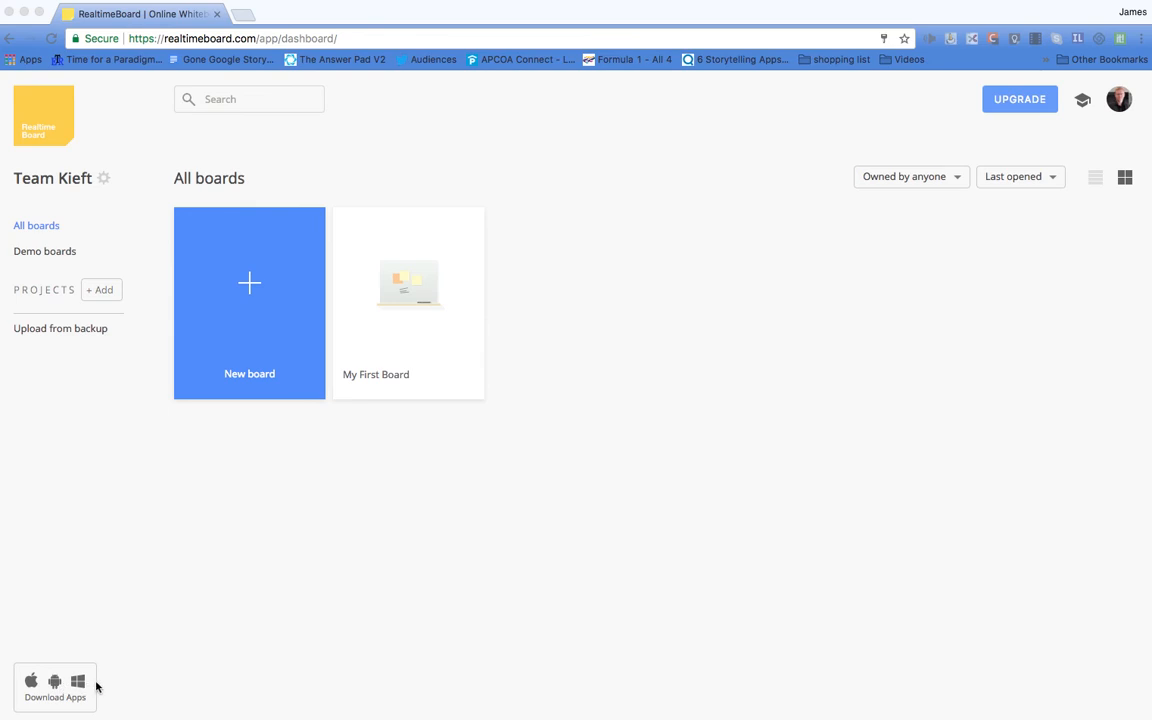
mouse_move(191, 390)
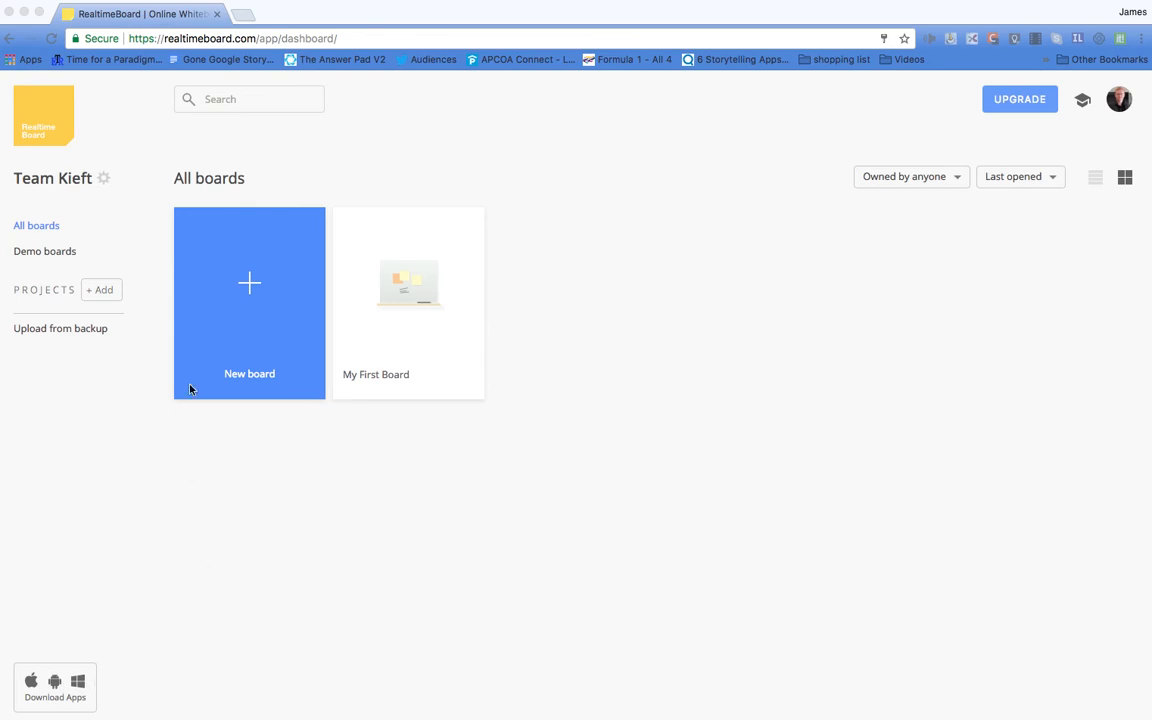
mouse_move(210, 289)
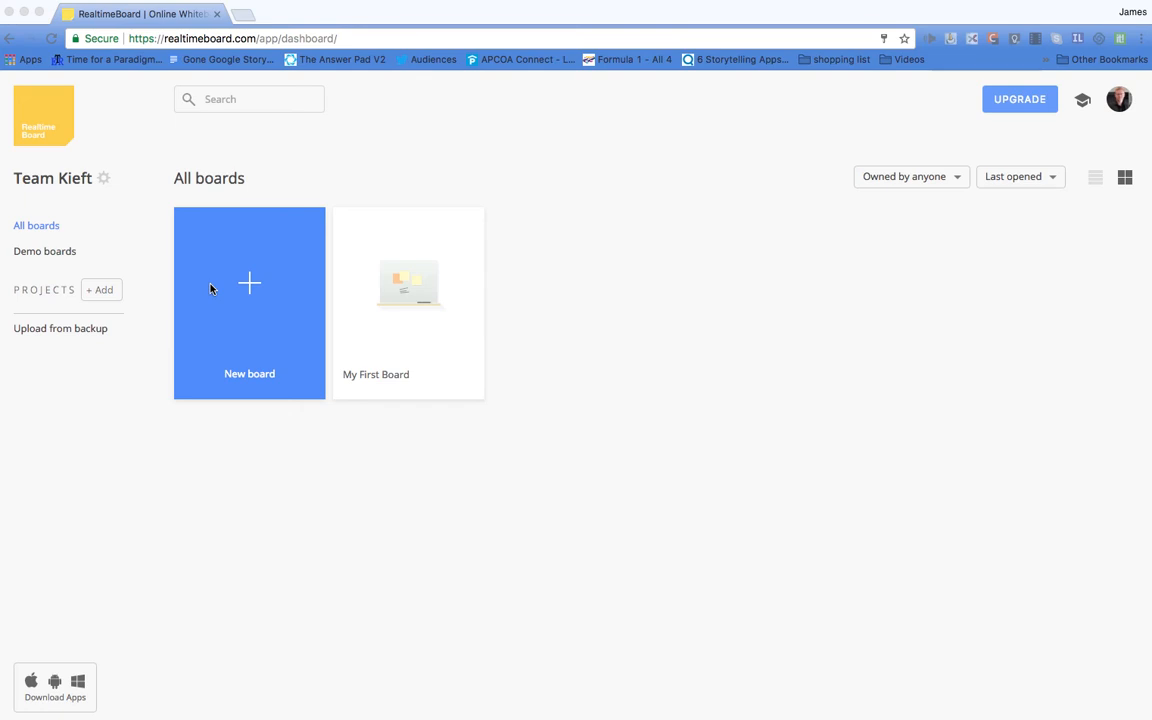
mouse_move(428, 345)
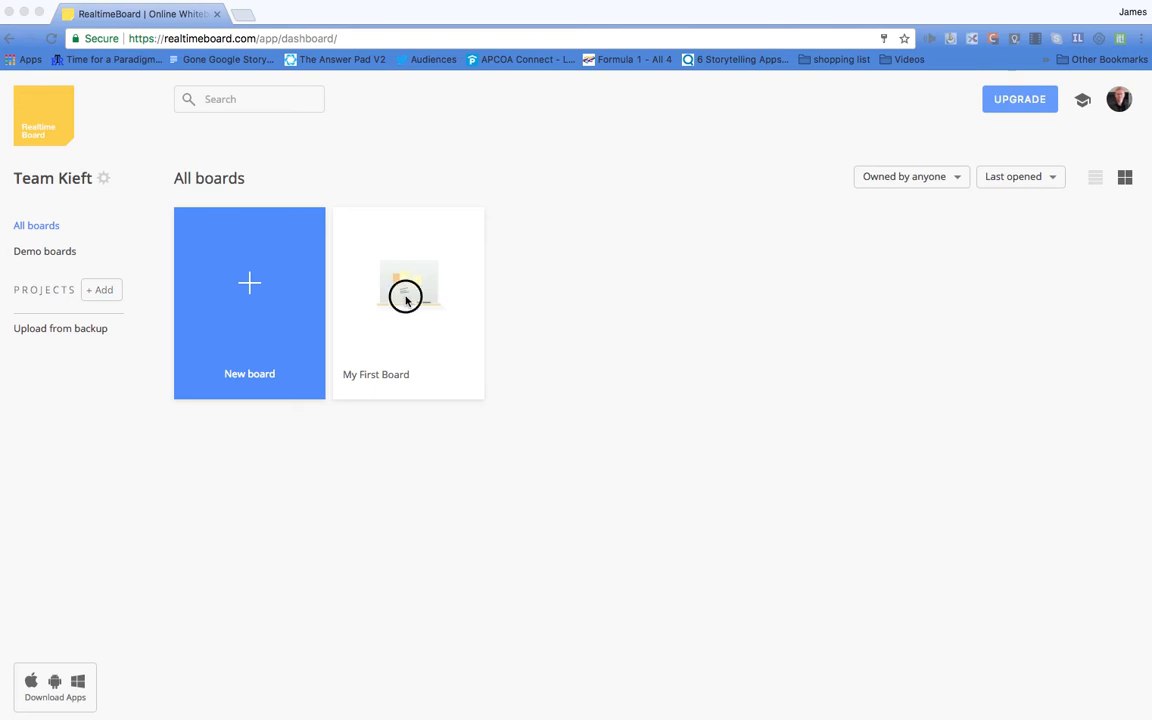
mouse_move(408, 297)
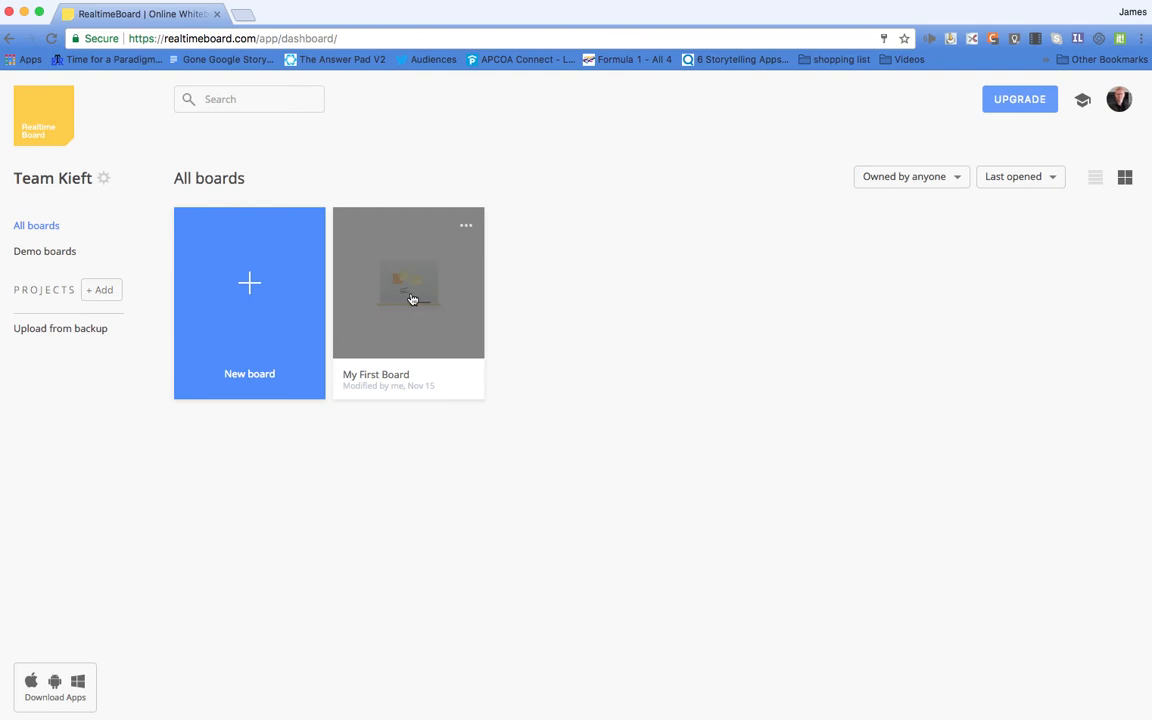
Open My First Board, which holds a single blank yellow sticky note.
click(408, 283)
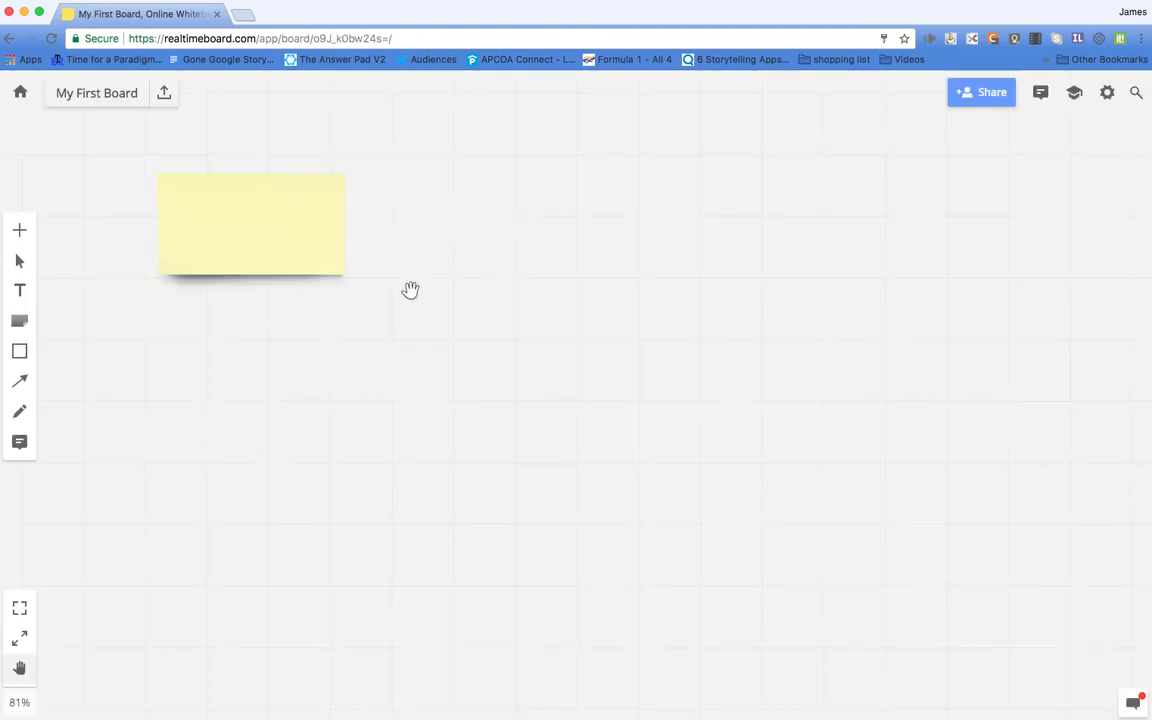
mouse_move(60, 486)
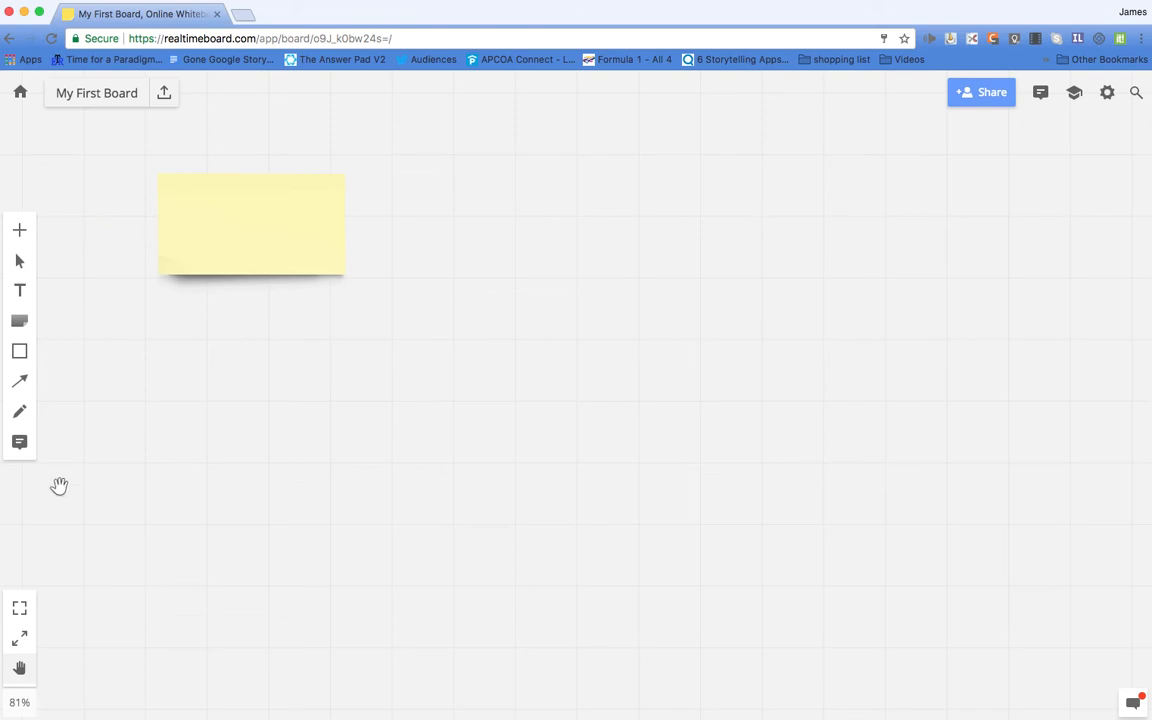
mouse_move(19, 668)
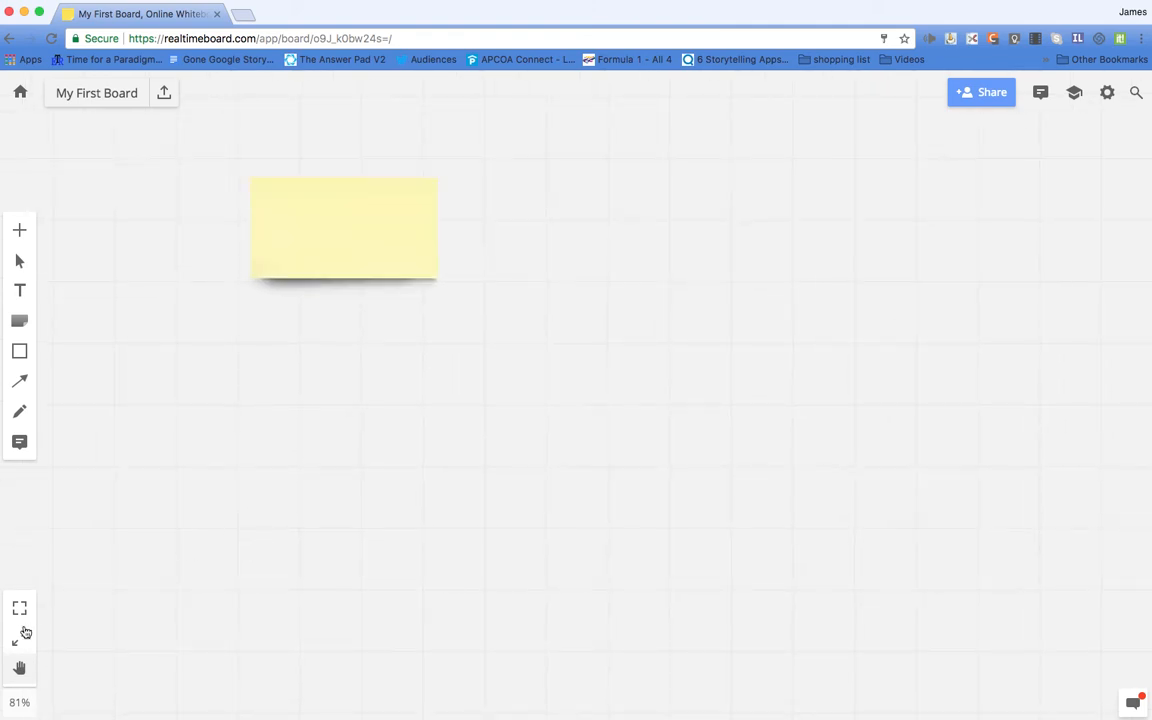
mouse_move(20, 638)
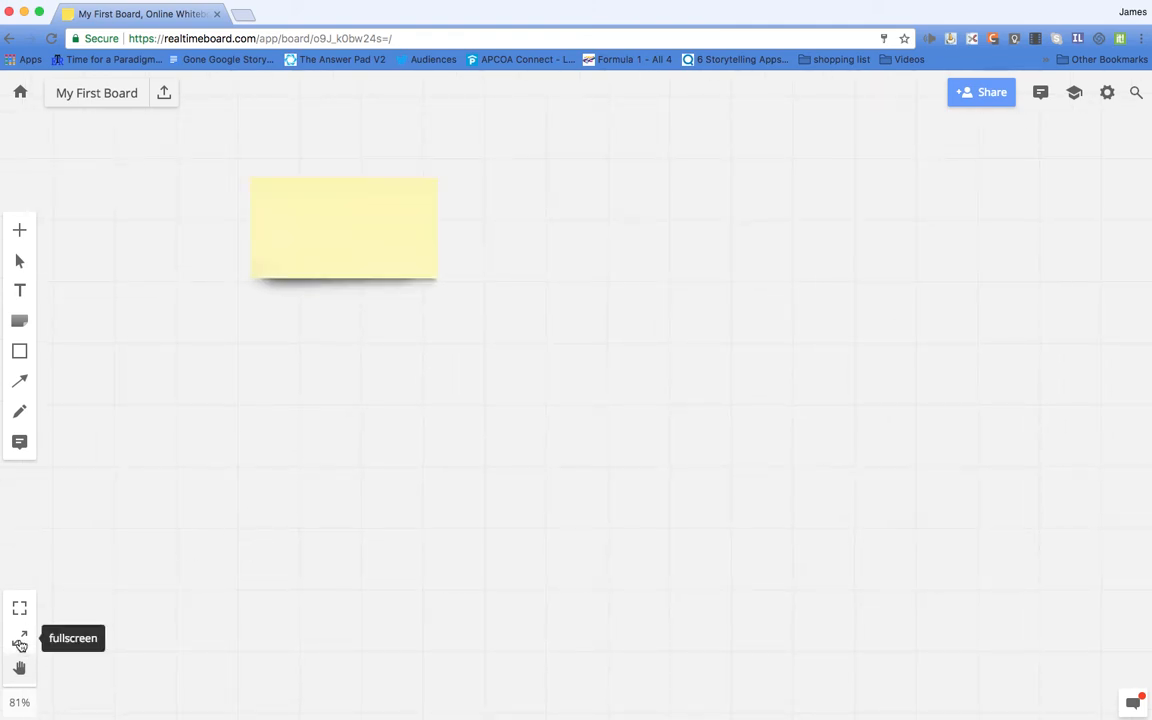
mouse_move(20, 608)
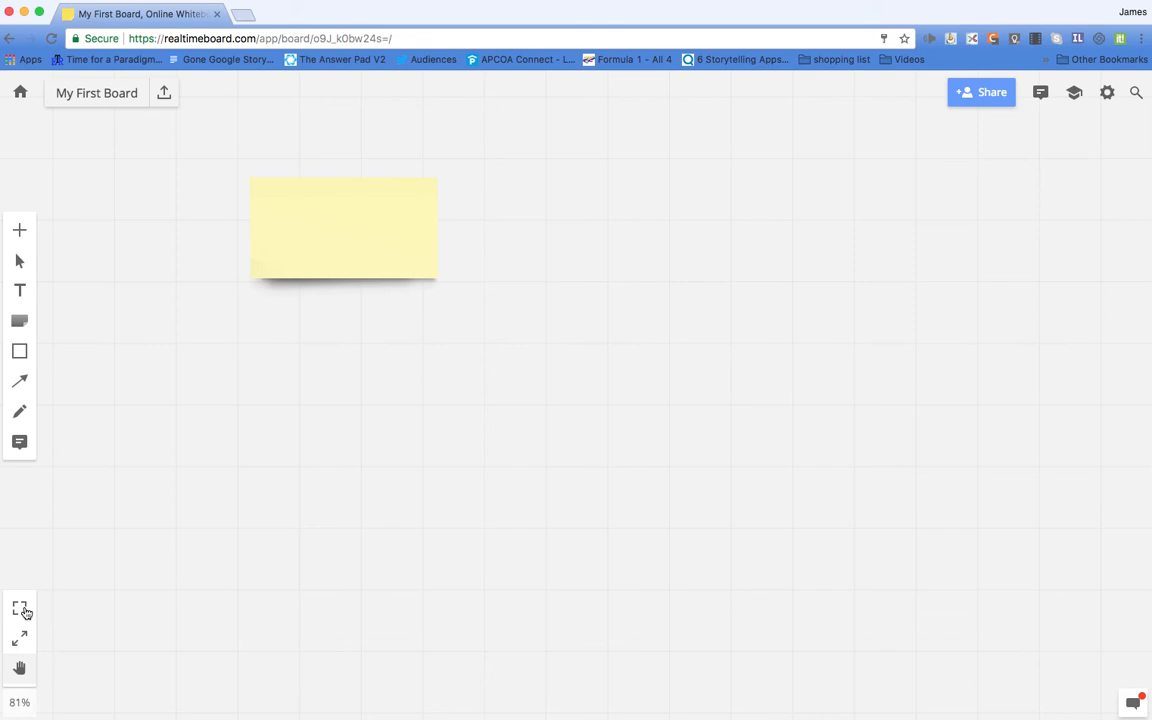
mouse_move(19, 441)
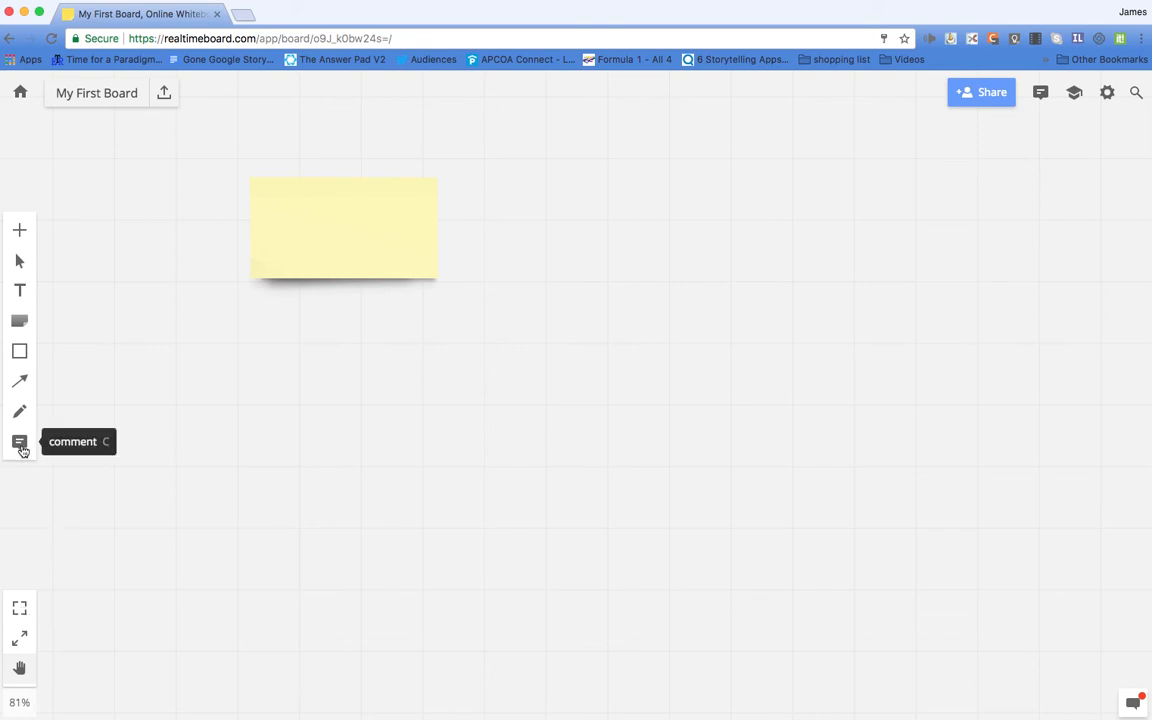
mouse_move(19, 411)
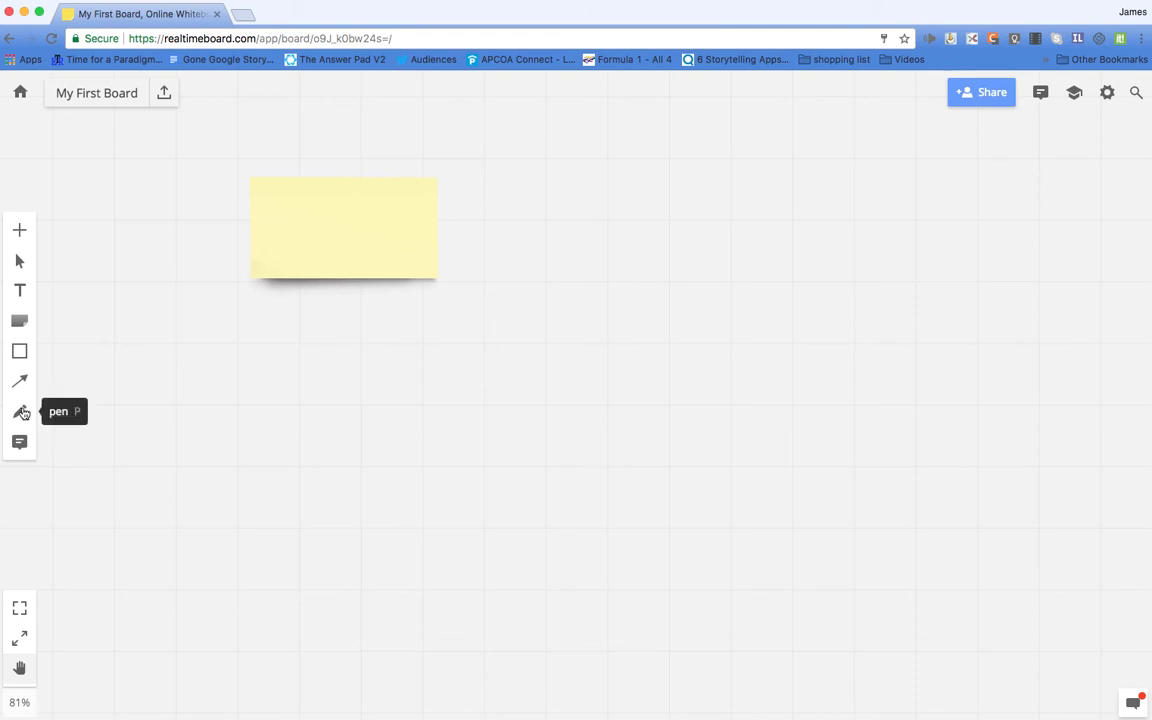
mouse_move(19, 381)
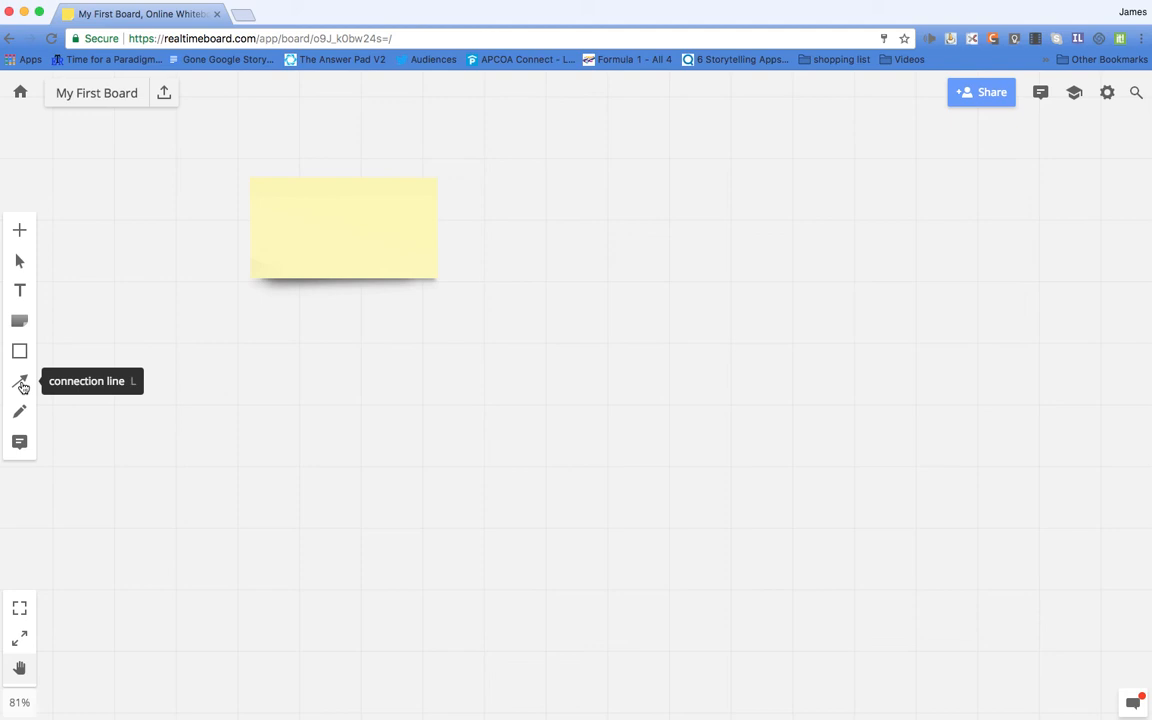
mouse_move(19, 351)
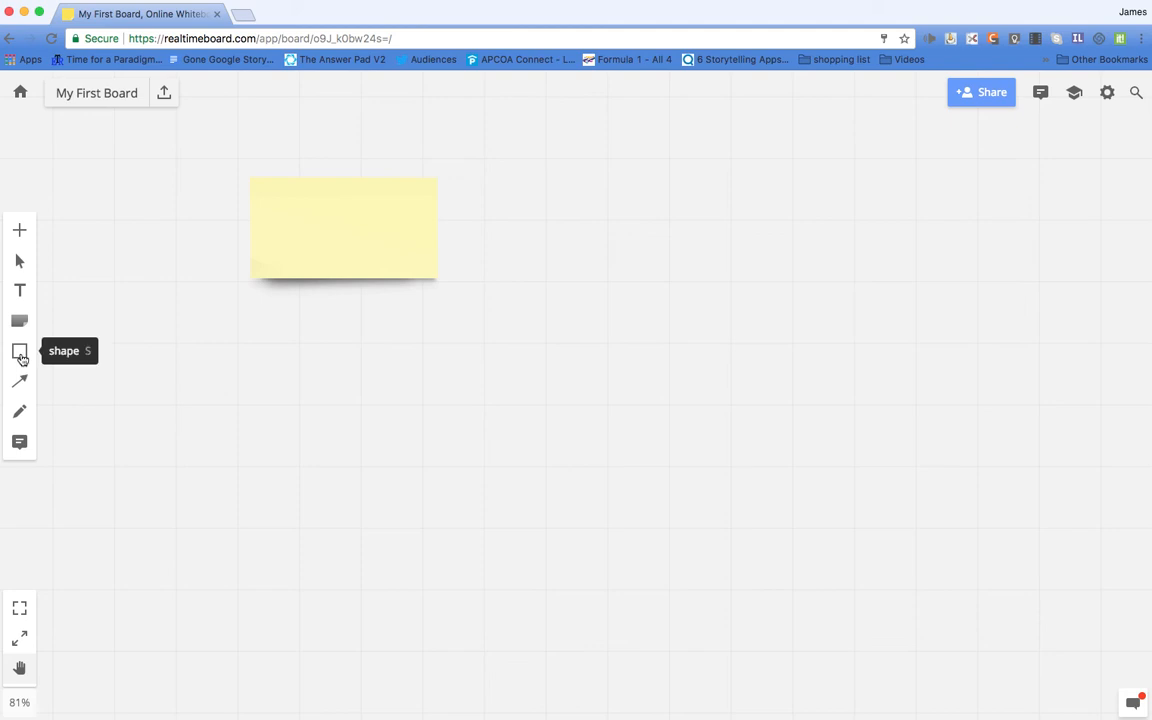
mouse_move(19, 320)
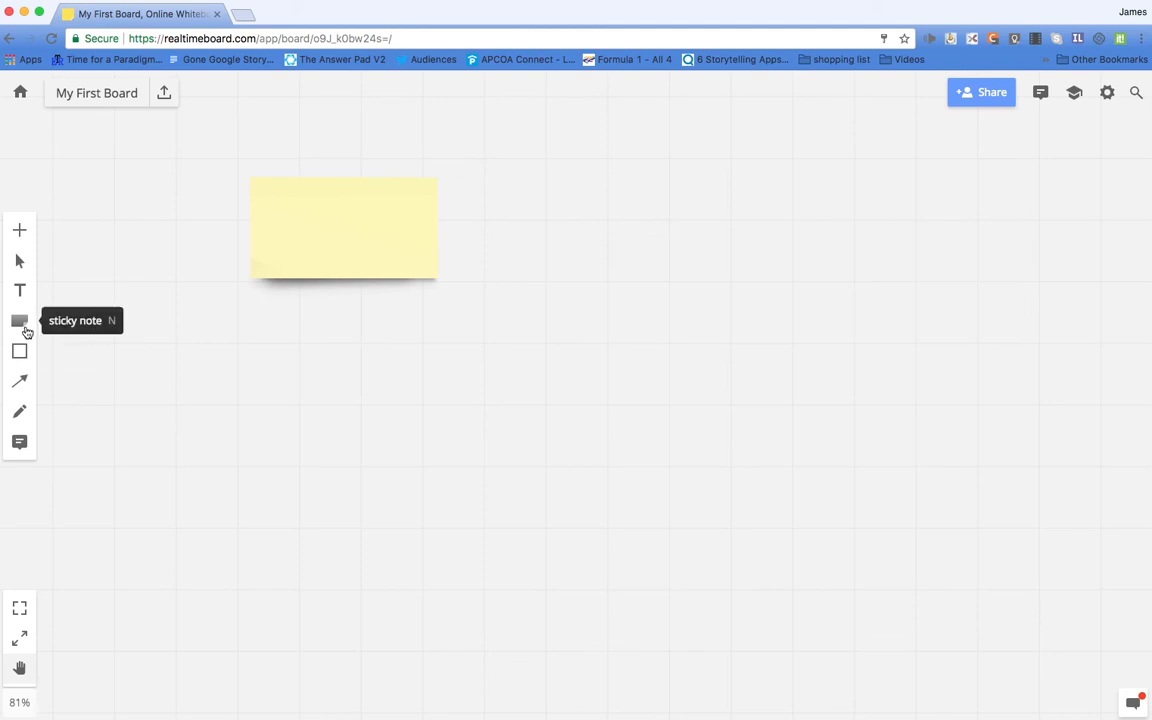
mouse_move(20, 290)
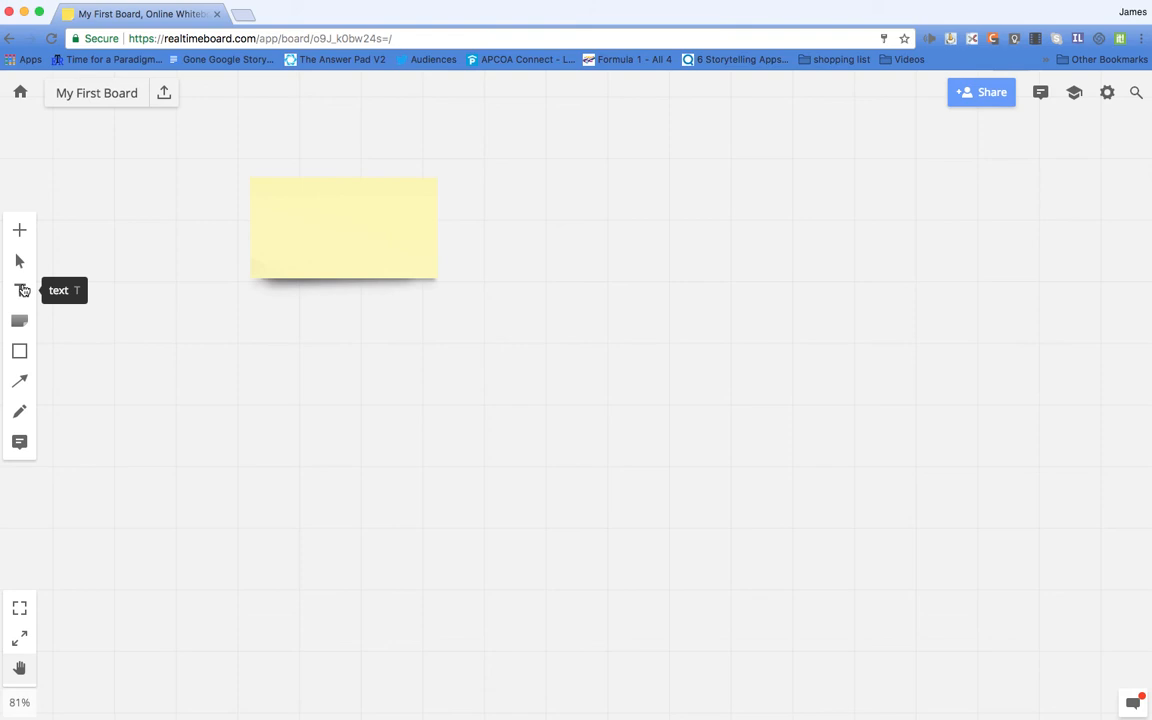
mouse_move(19, 260)
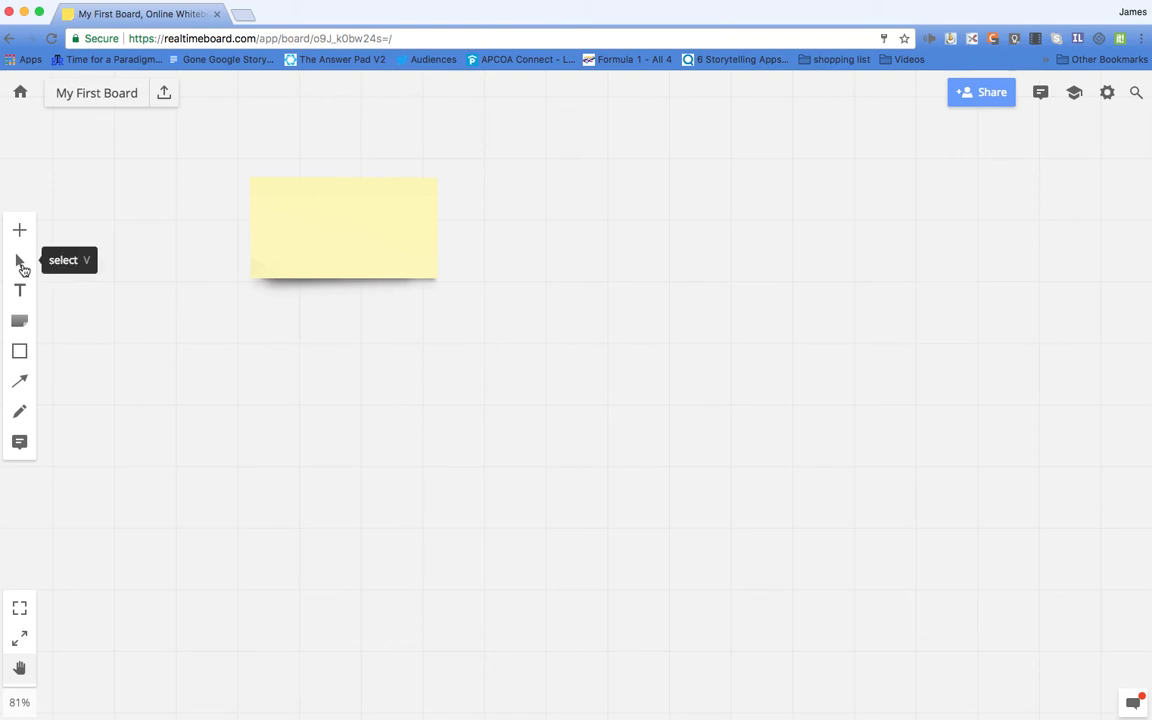
mouse_move(19, 231)
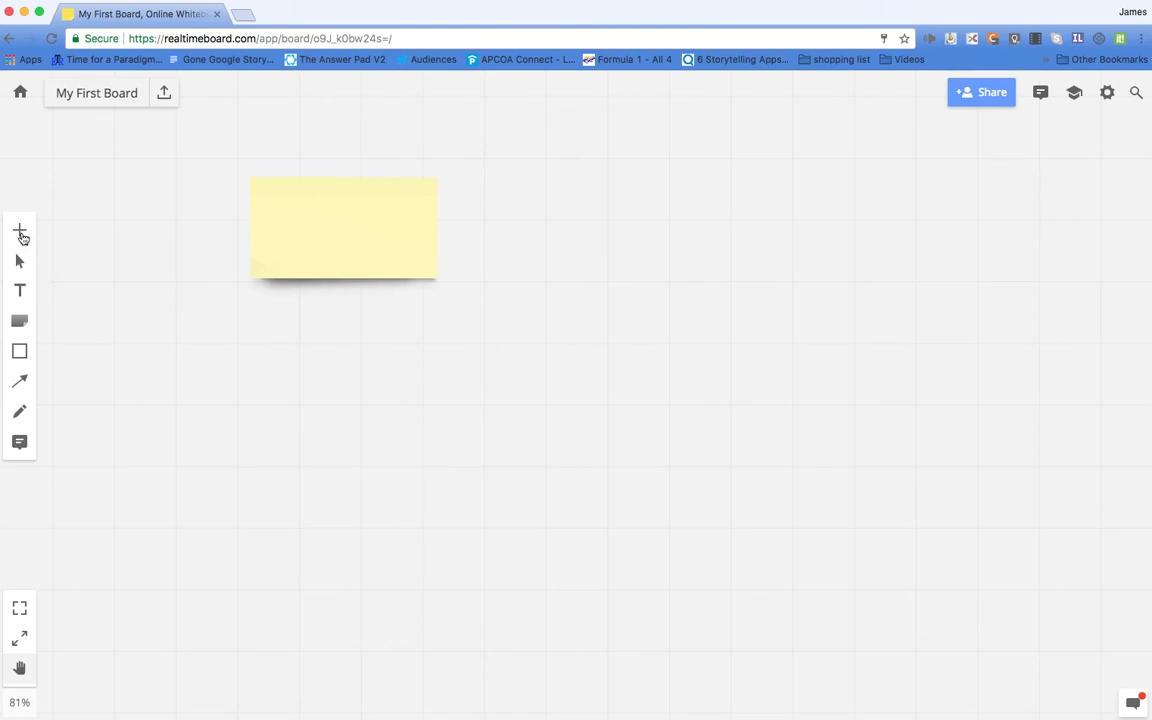
mouse_move(20, 230)
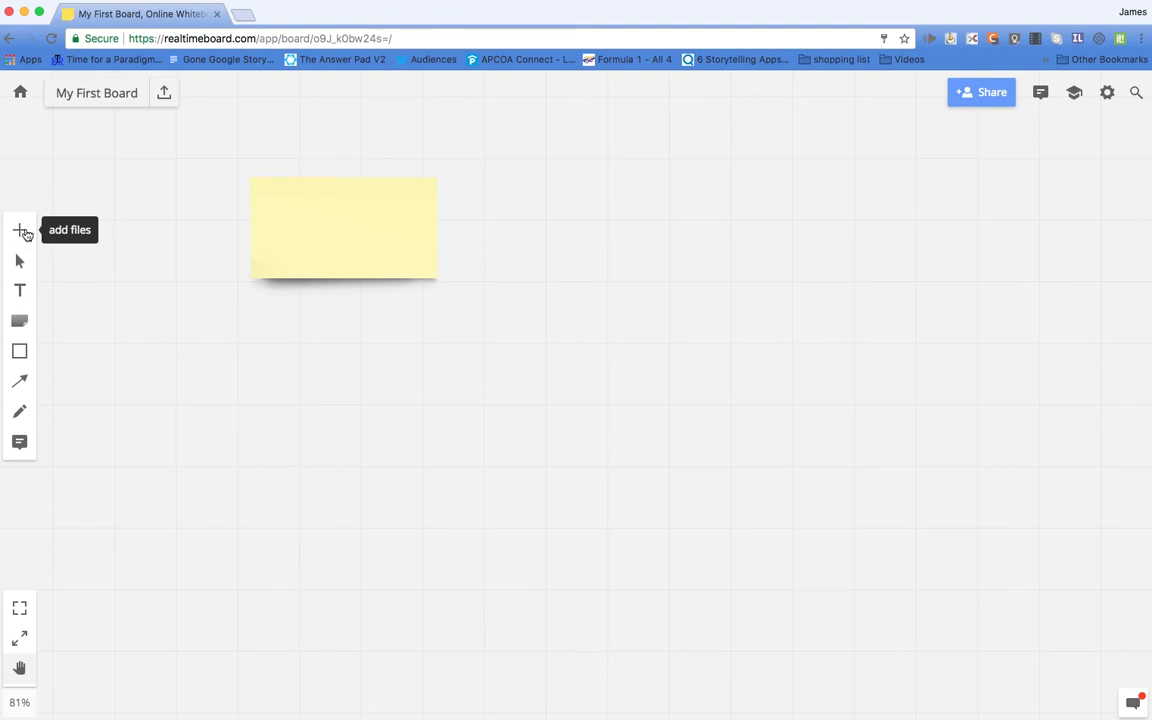
Start an upload from the computer and choose Desktop > Nov landscapes 17 > Tree.jpg.
click(19, 230)
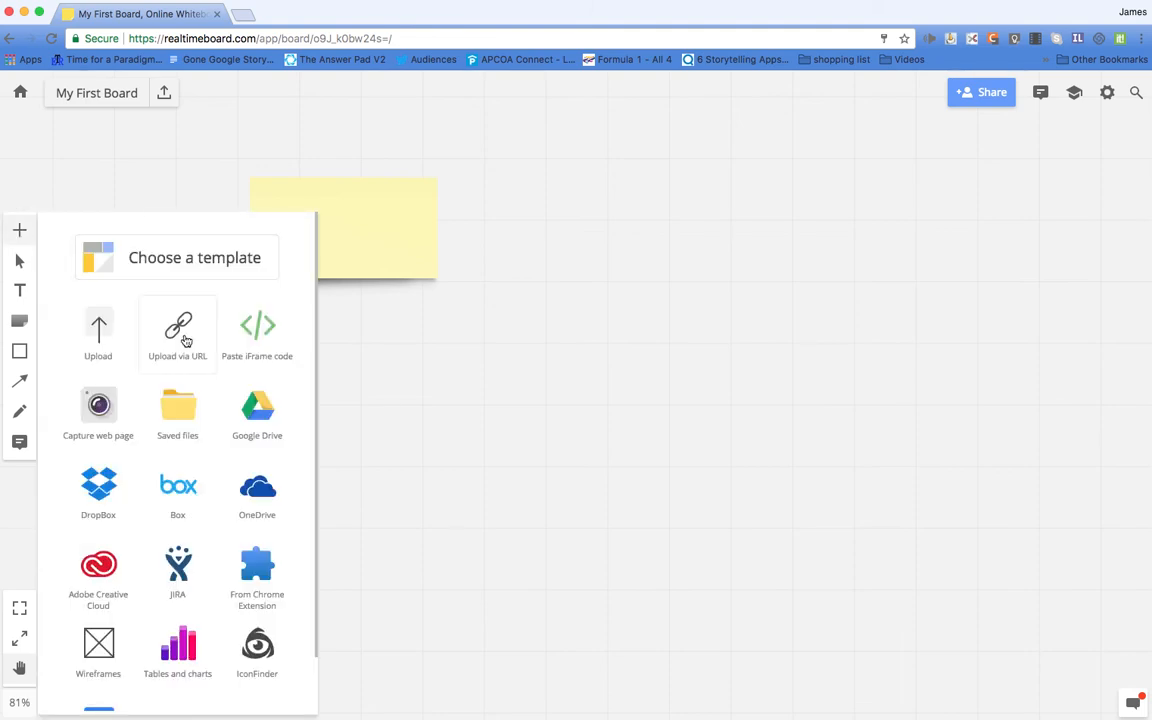
mouse_move(98, 335)
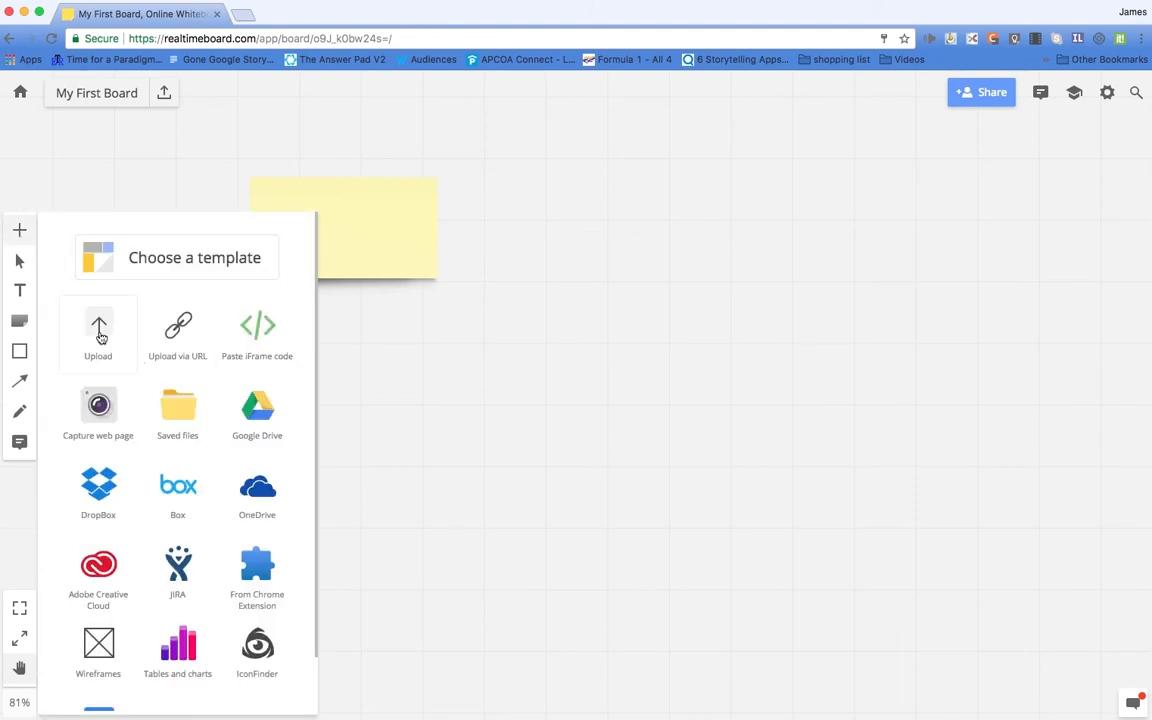
click(98, 335)
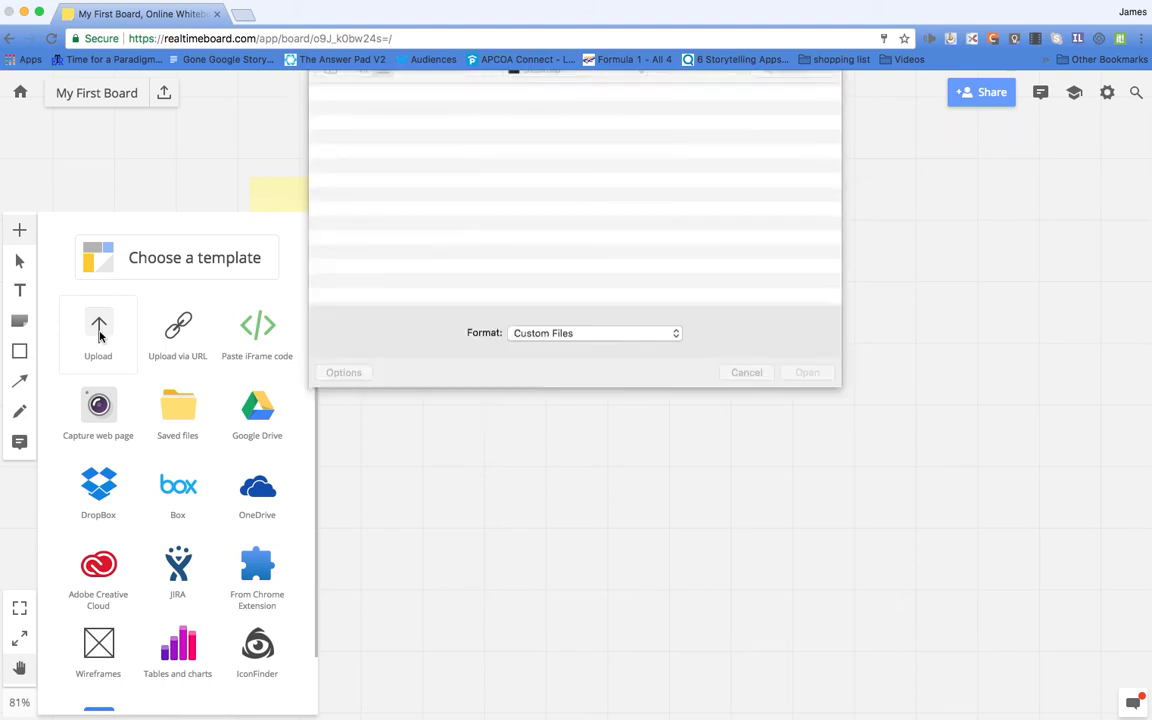
click(98, 330)
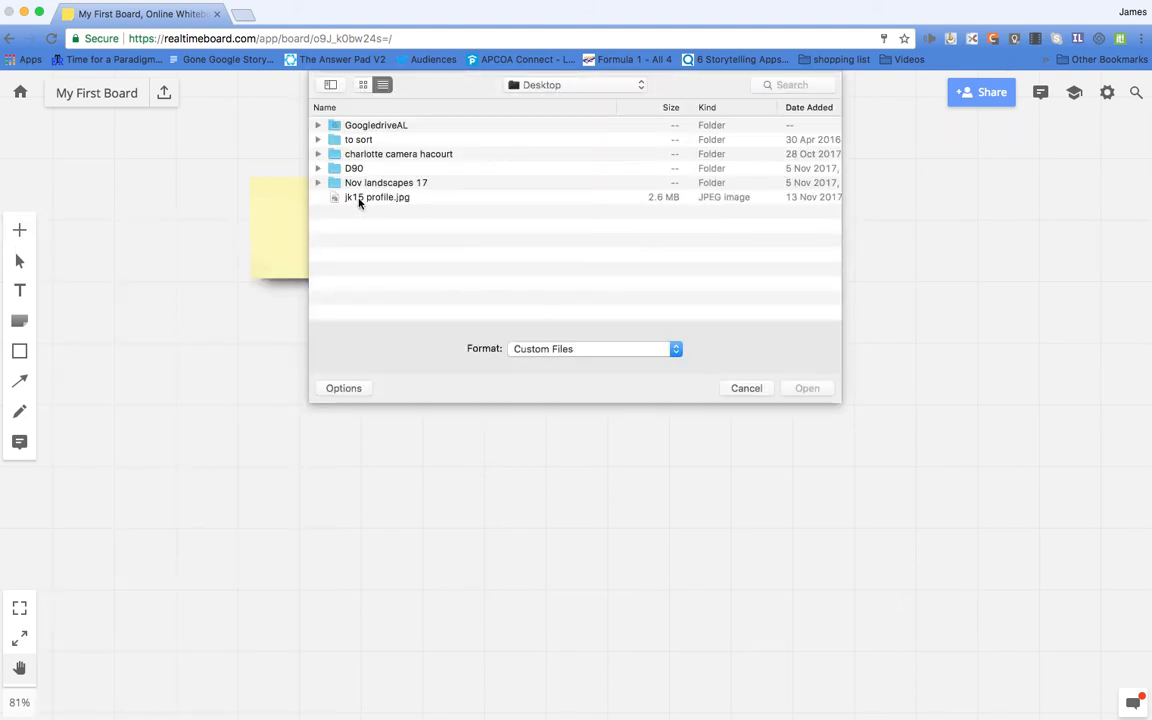
click(377, 197)
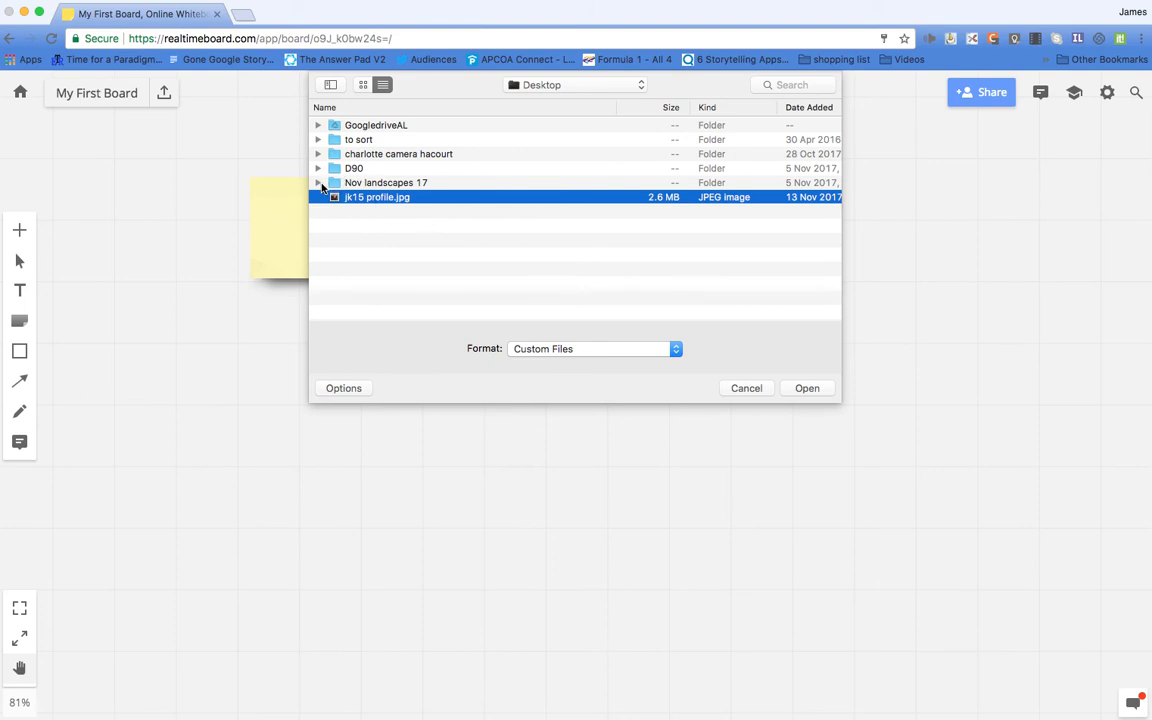
click(318, 182)
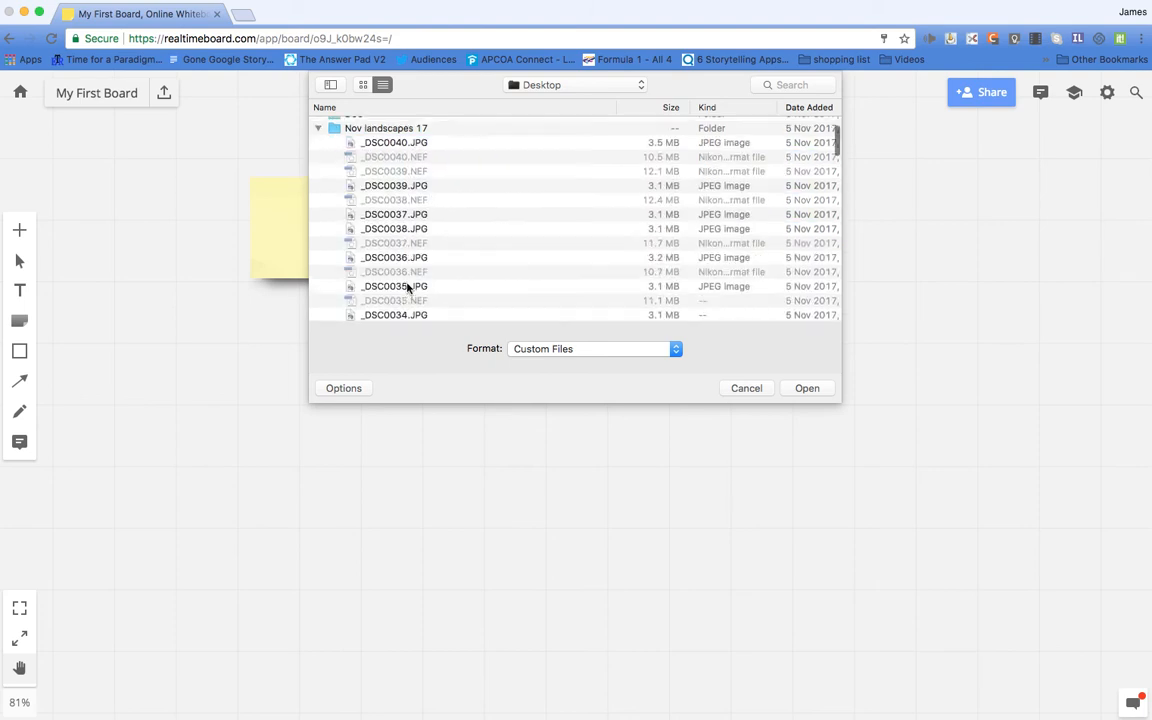
scroll(down, 3)
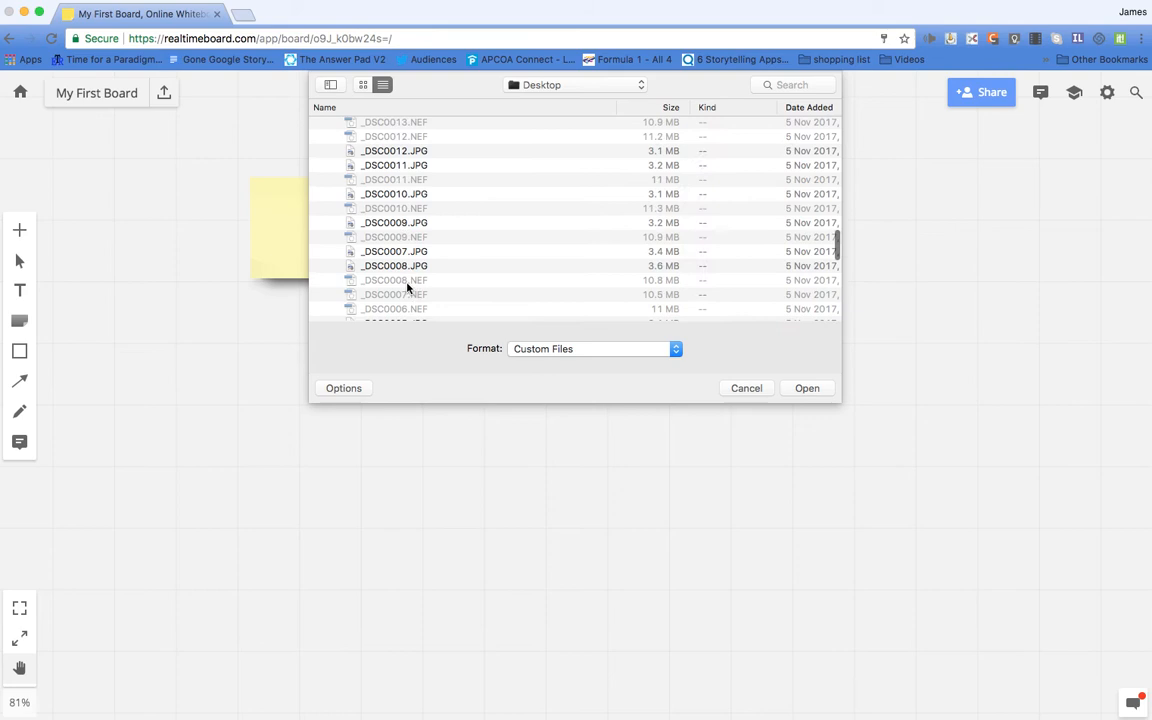
scroll(down, 3)
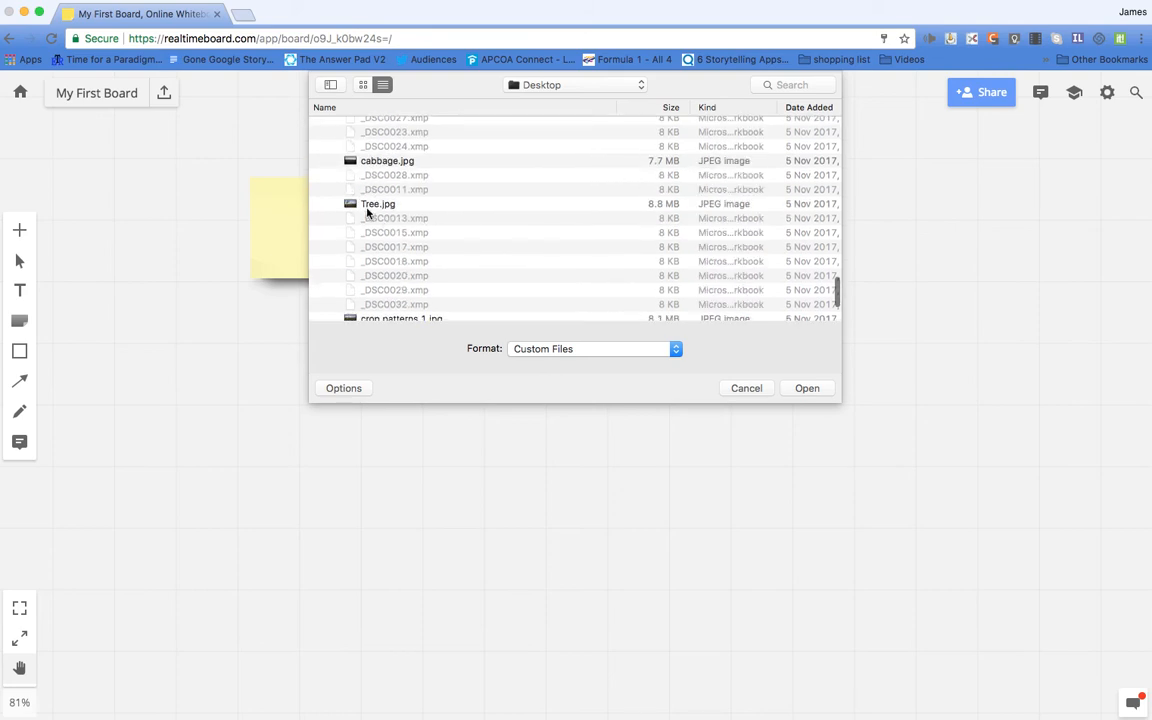
click(378, 204)
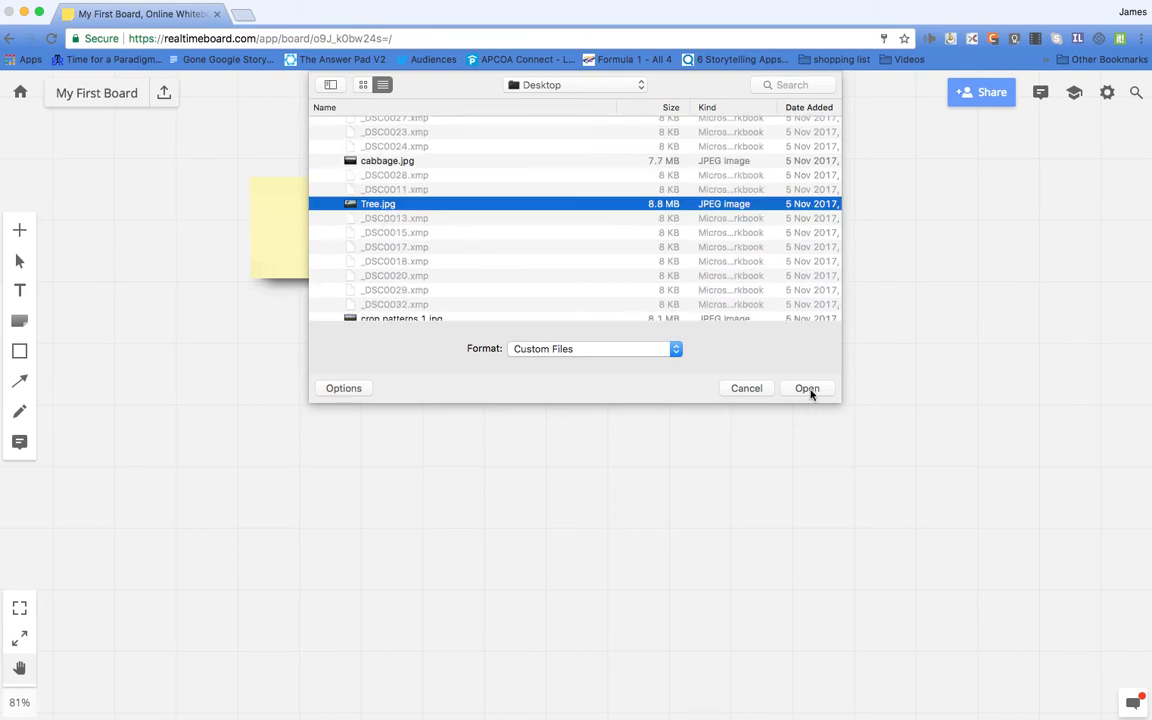
Upload Tree.jpg onto the board over the sticky note and show the add-content list.
click(807, 388)
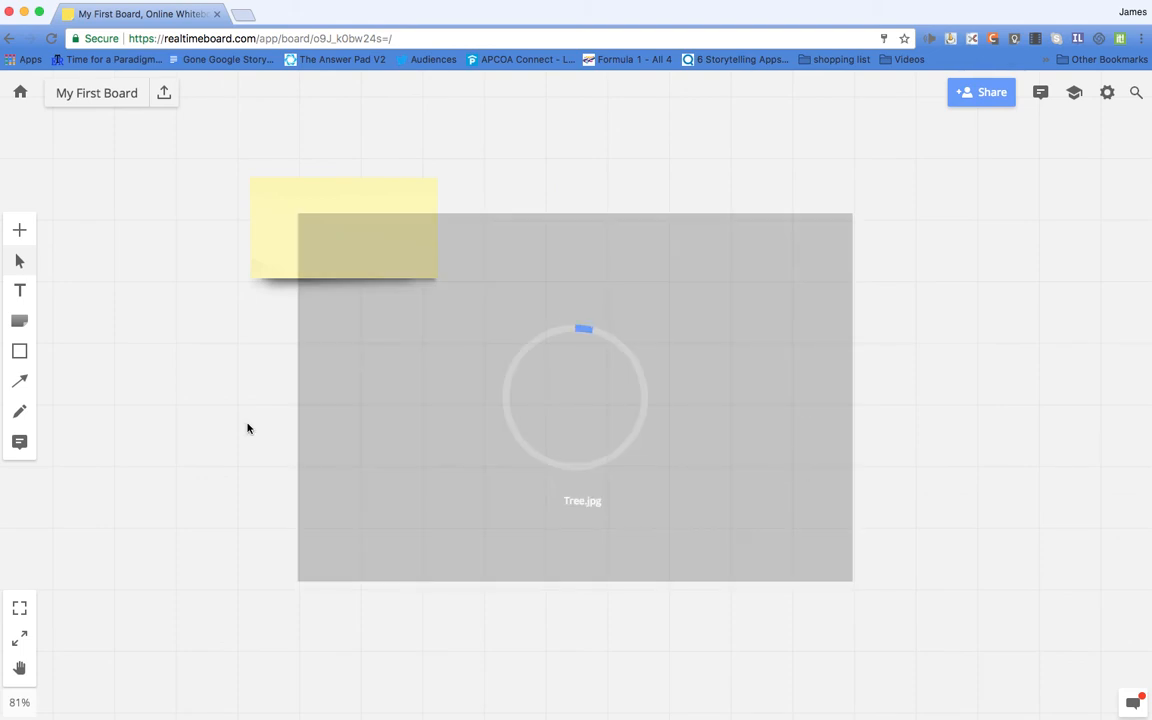
mouse_move(109, 334)
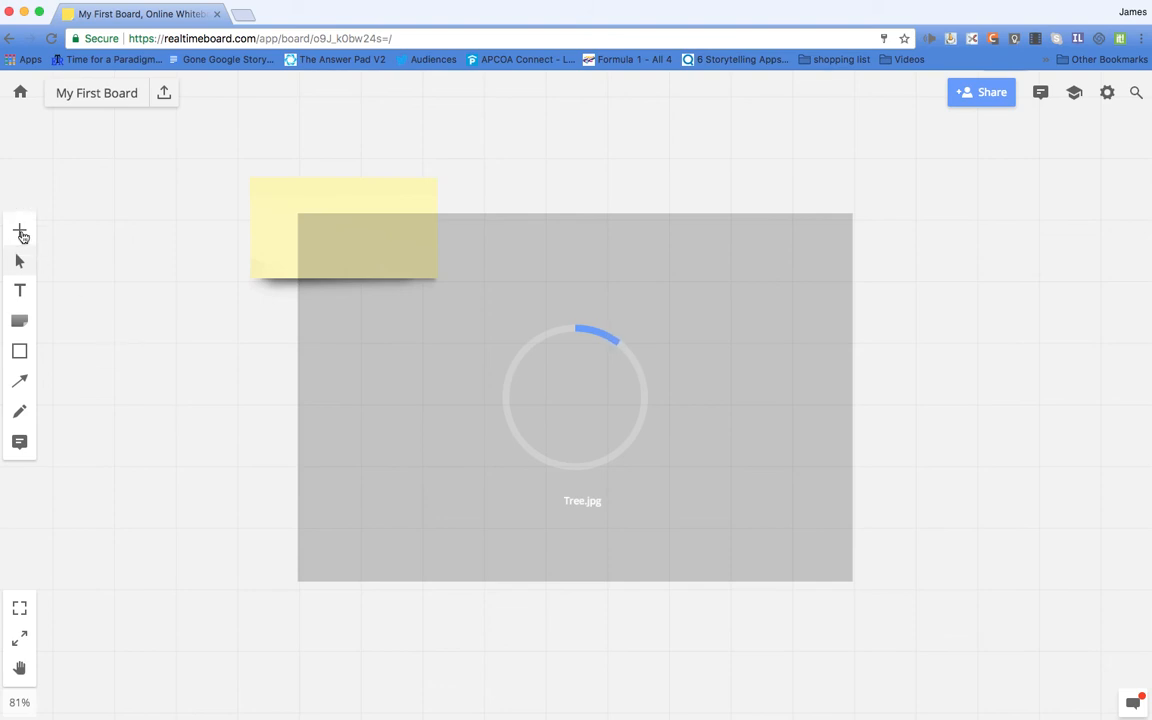
click(19, 230)
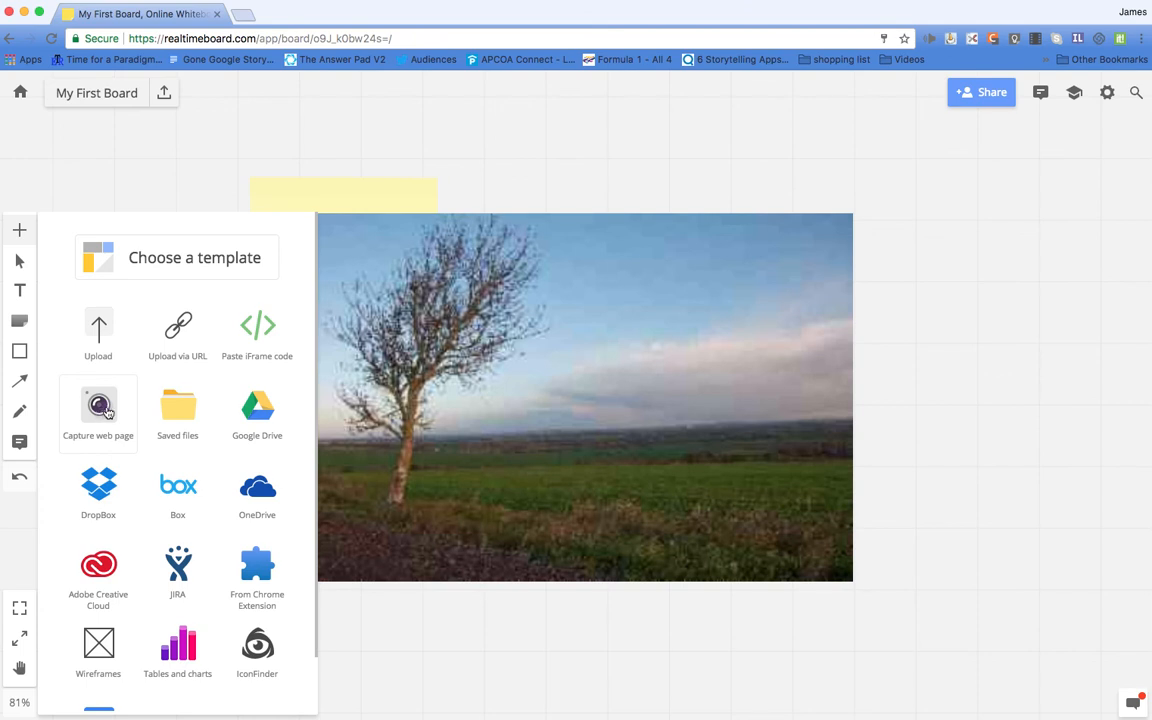
Start a web-page capture and enter jameskieft.com as the page address.
click(98, 410)
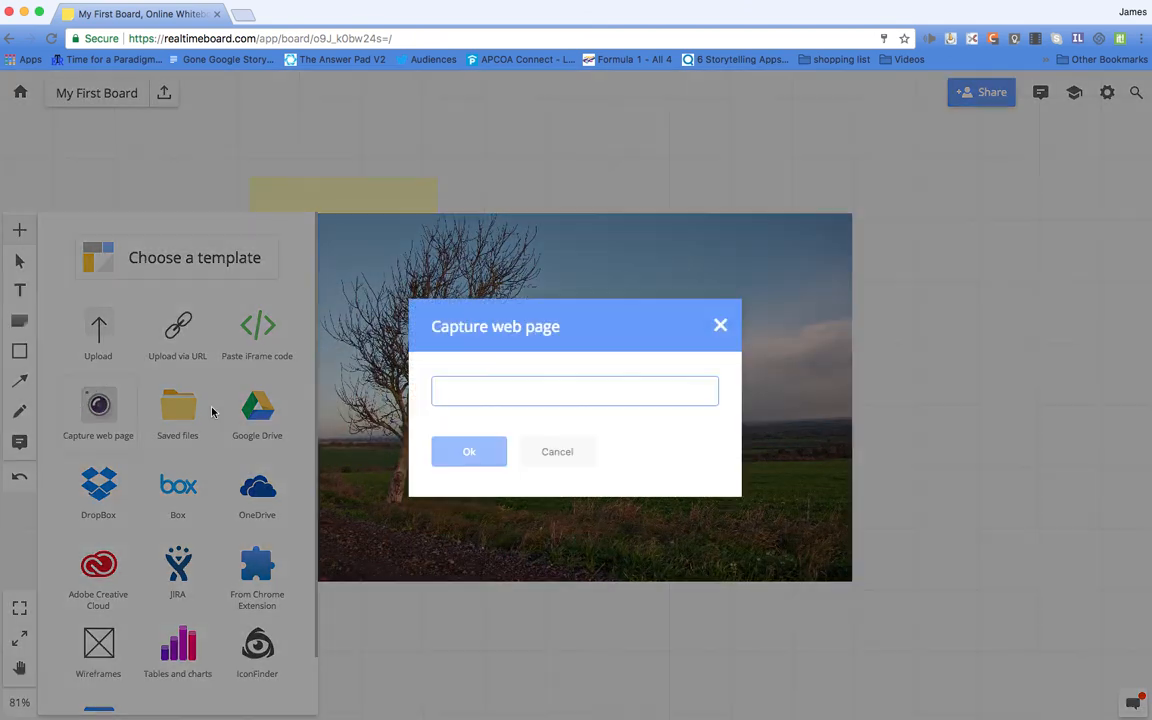
click(574, 390)
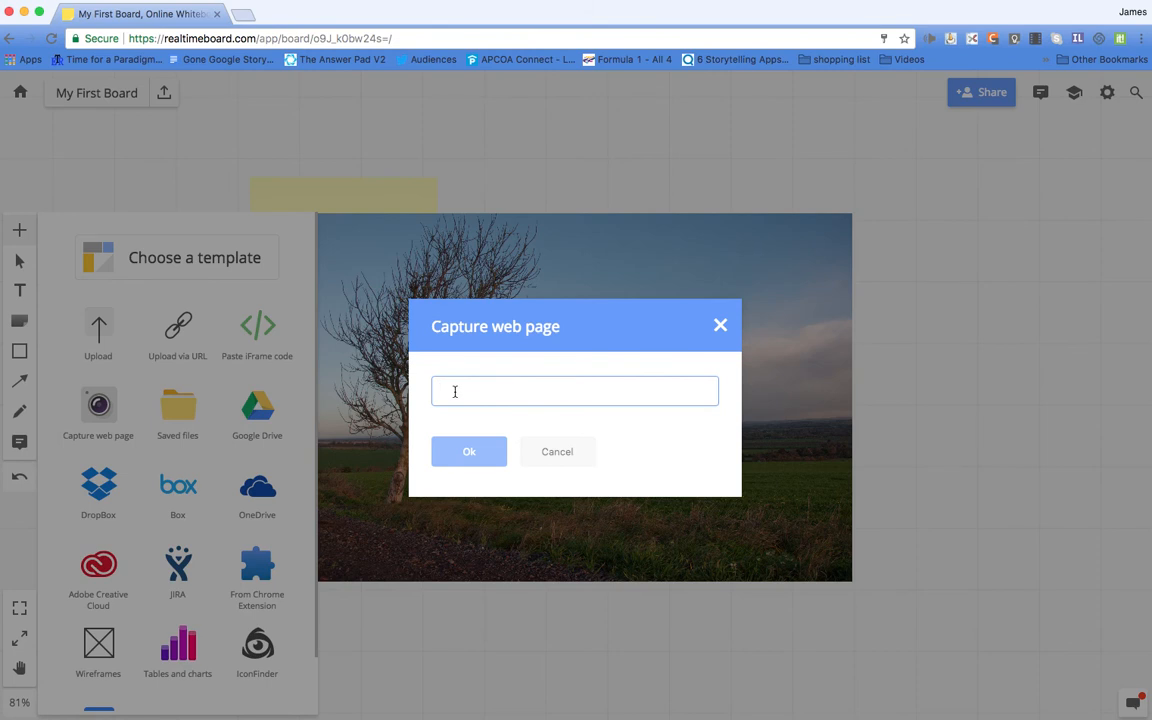
text(l)
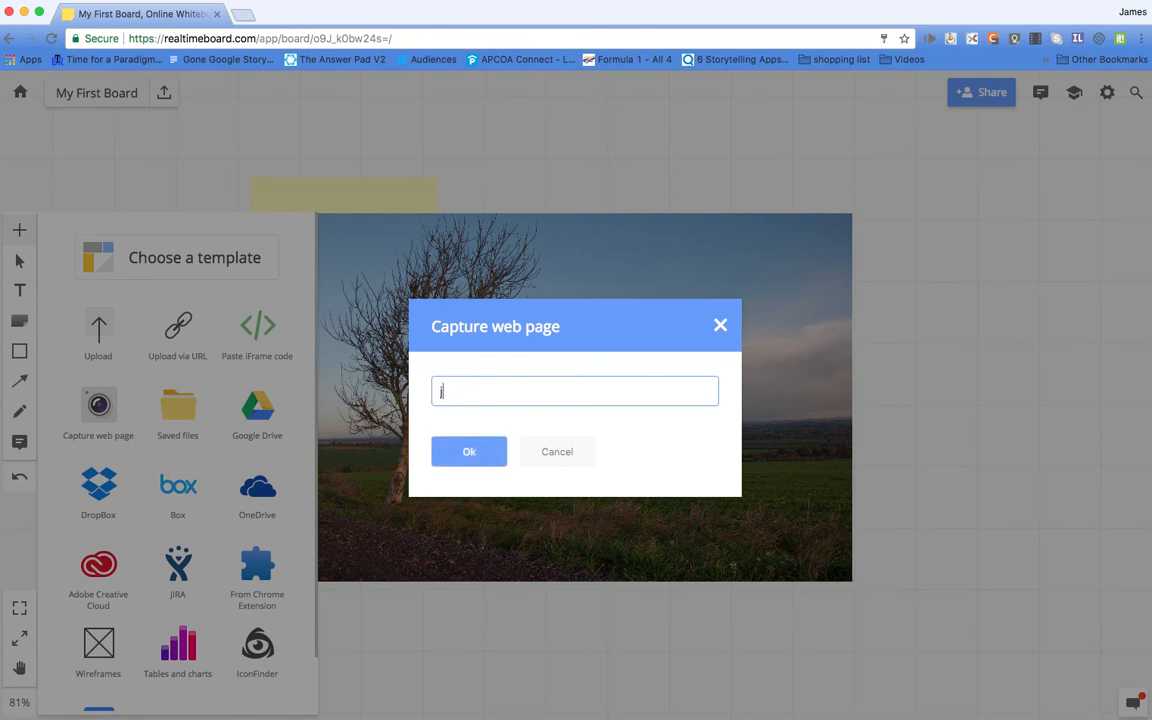
text(jameskie)
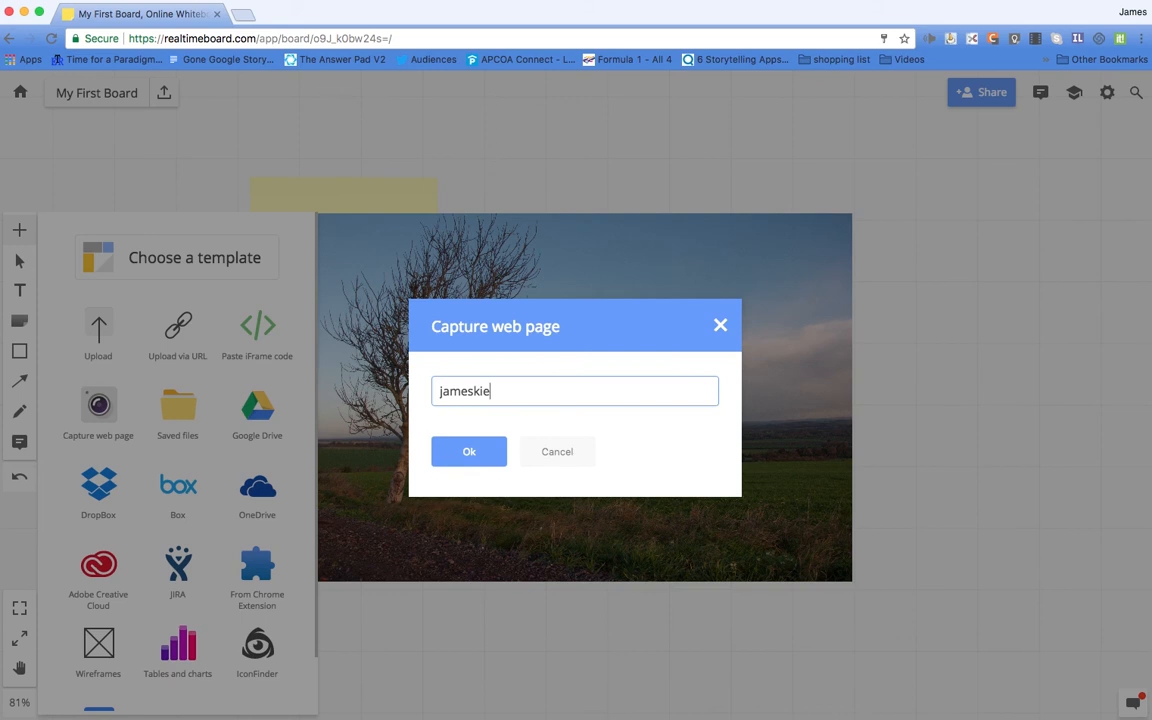
text(ft.com)
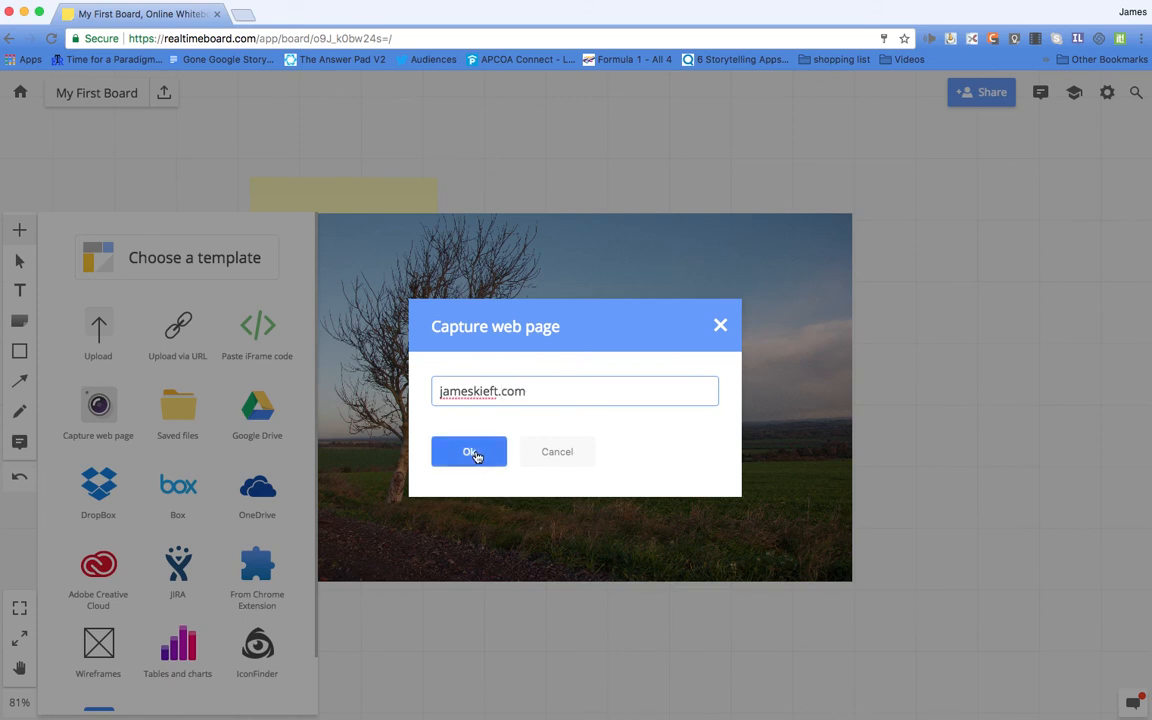
Confirm the jameskieft.com capture so its homepage snapshot loads onto the board.
click(469, 451)
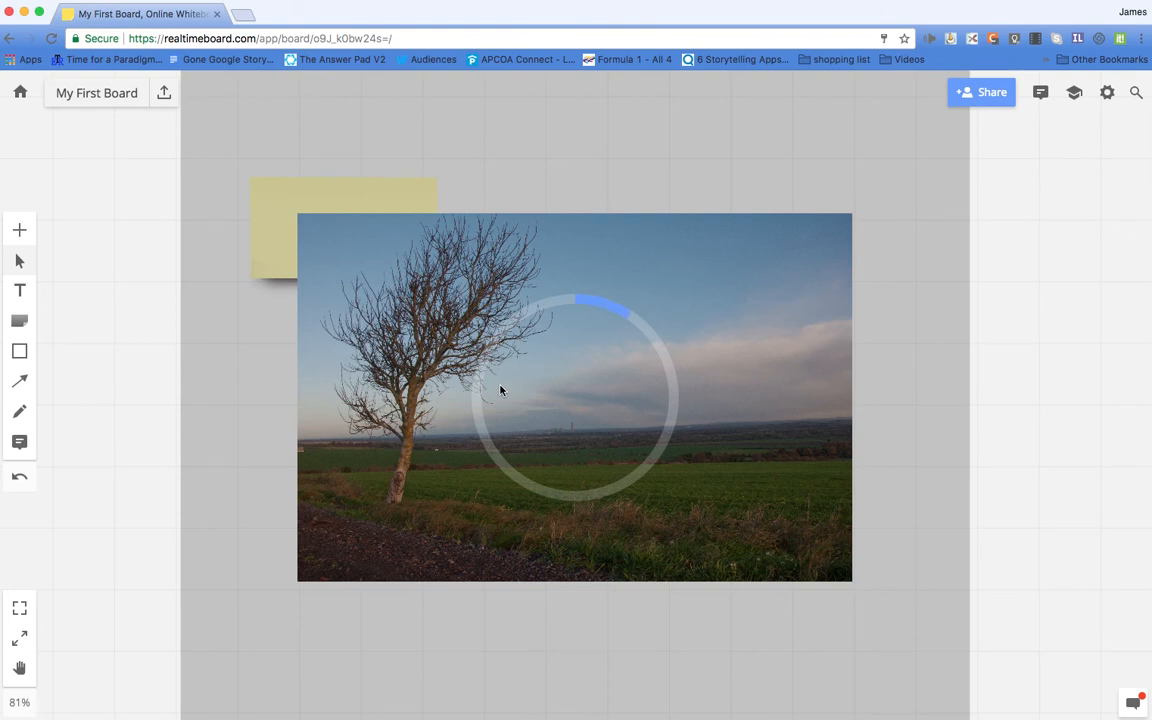
mouse_move(445, 395)
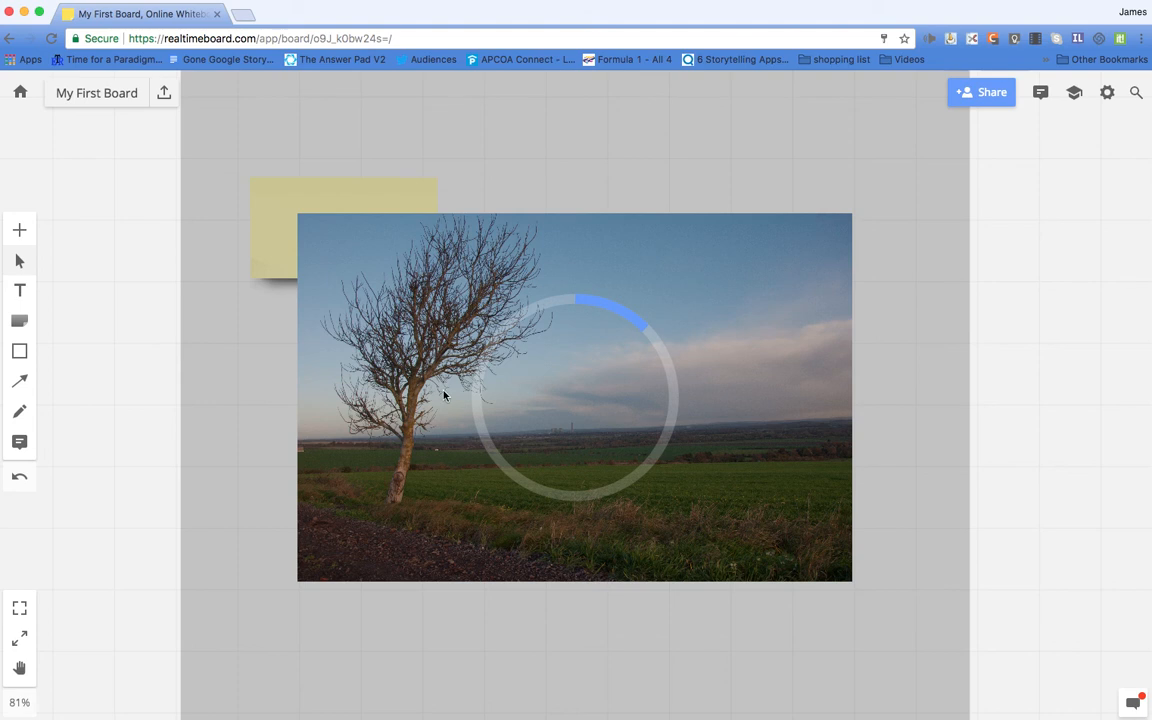
mouse_move(155, 287)
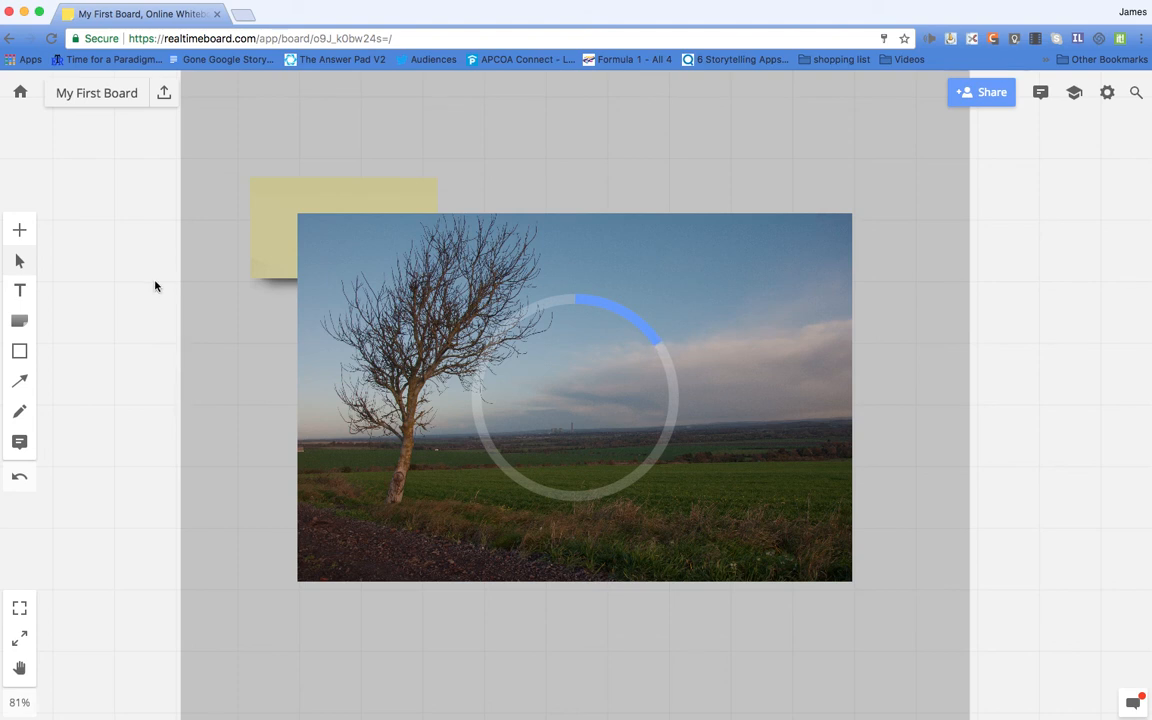
click(19, 231)
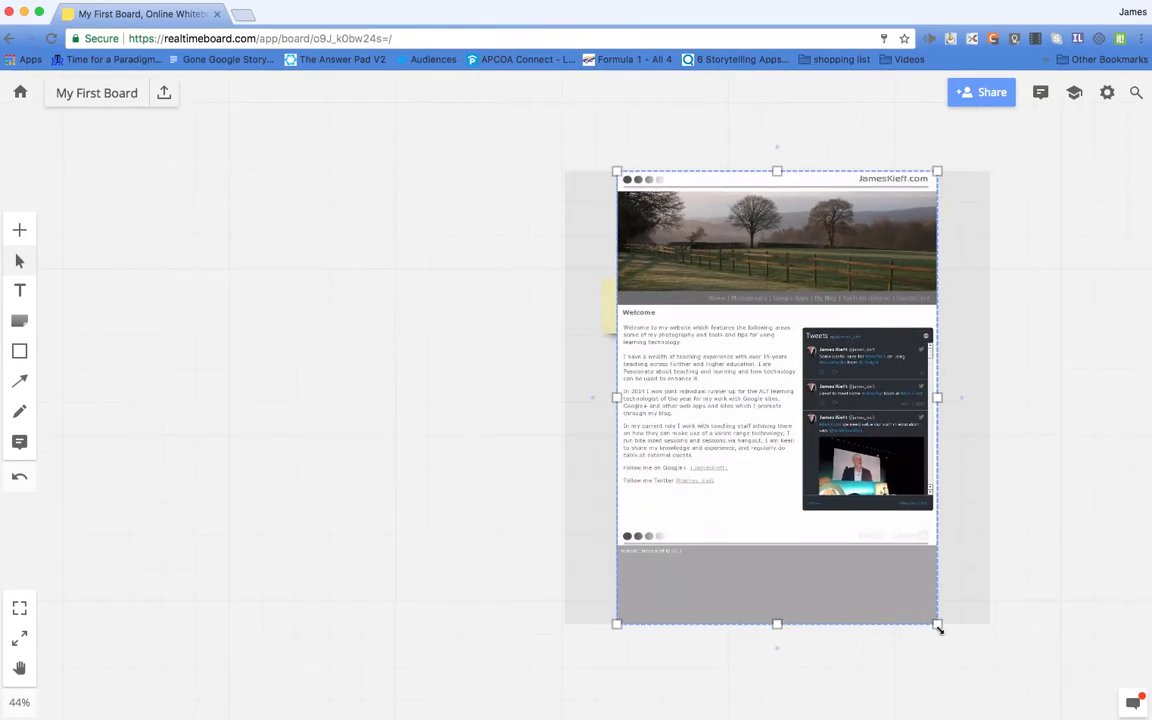
Crop the jameskieft.com snapshot just below its footer, removing the grey area.
drag(938, 624, 924, 519)
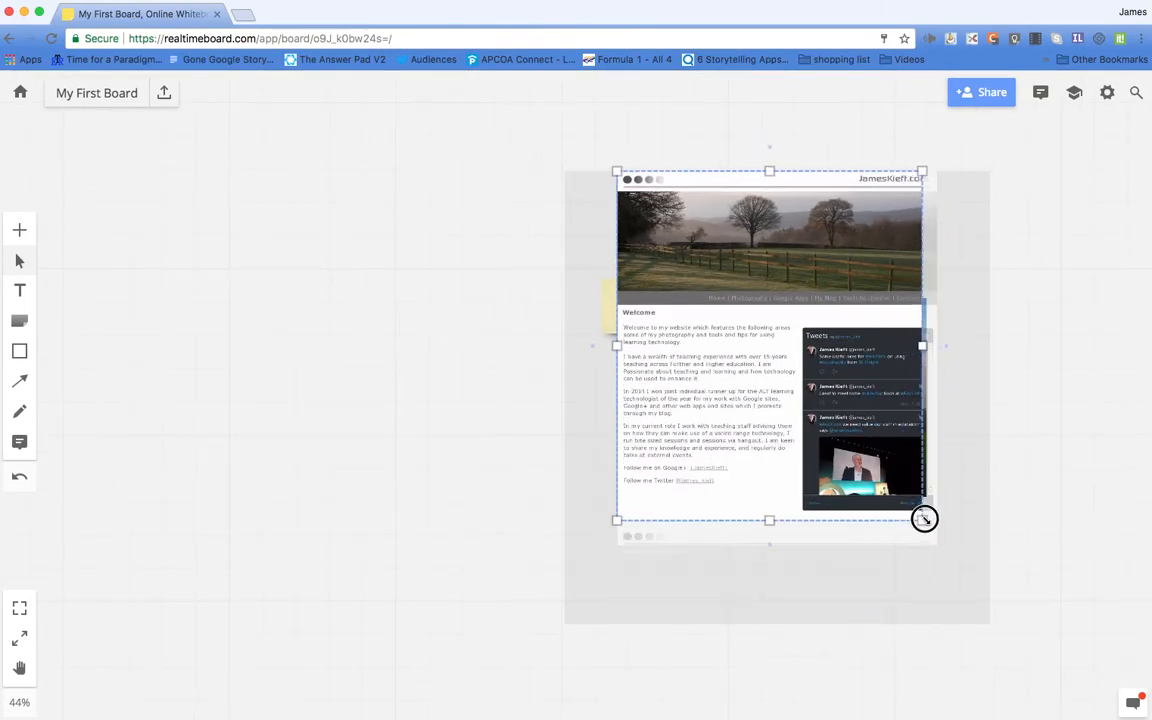
drag(923, 519, 935, 540)
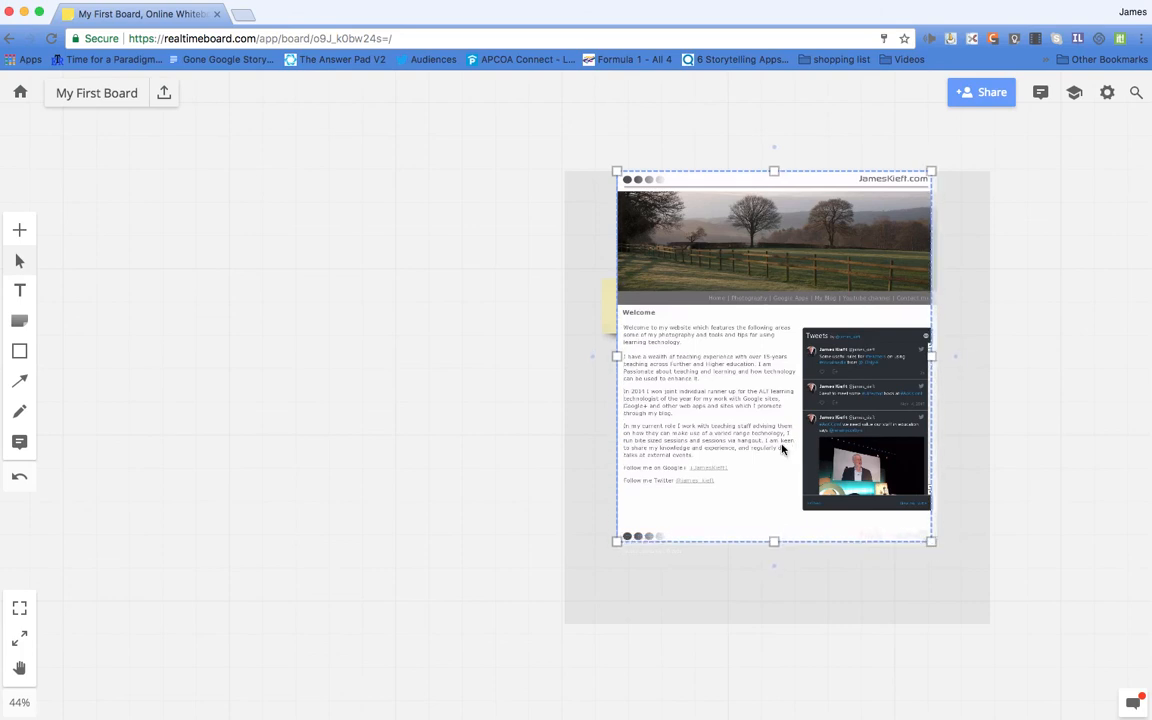
mouse_move(938, 550)
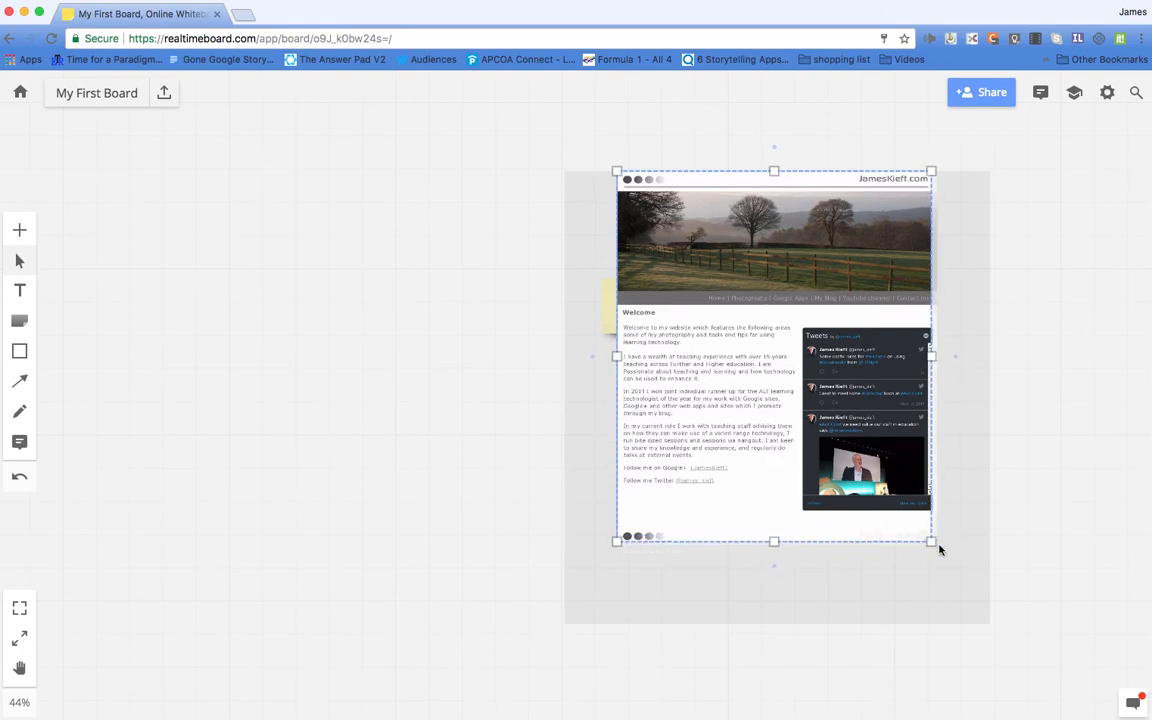
click(775, 400)
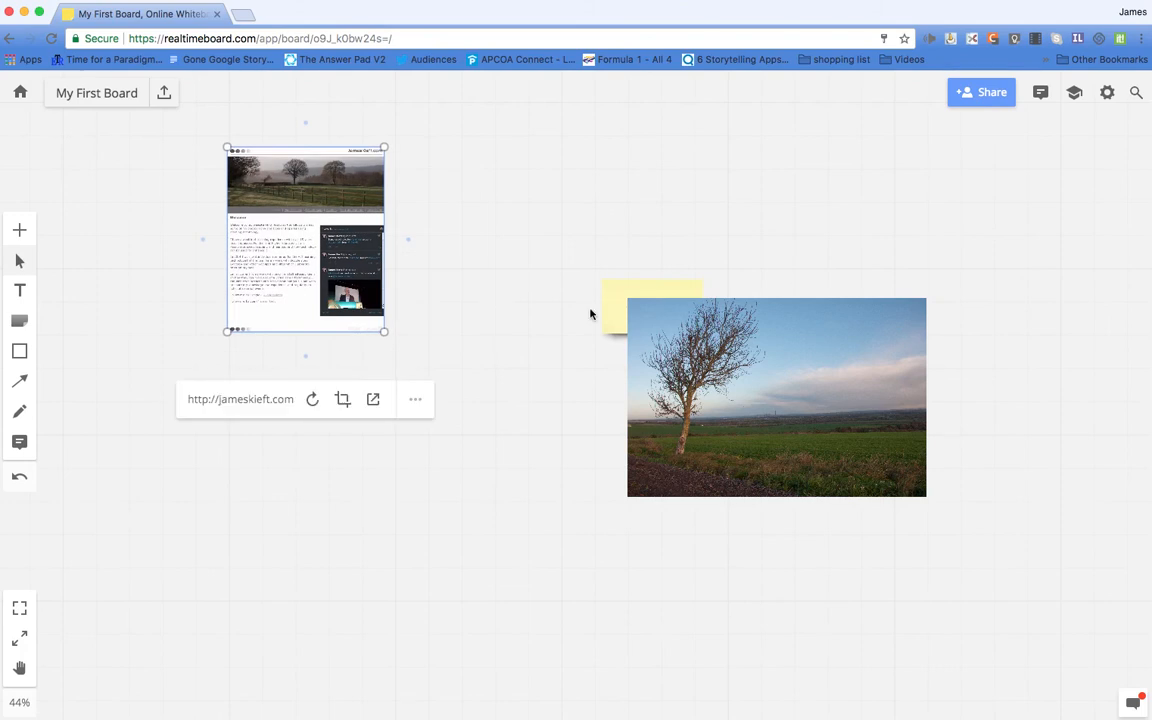
click(415, 399)
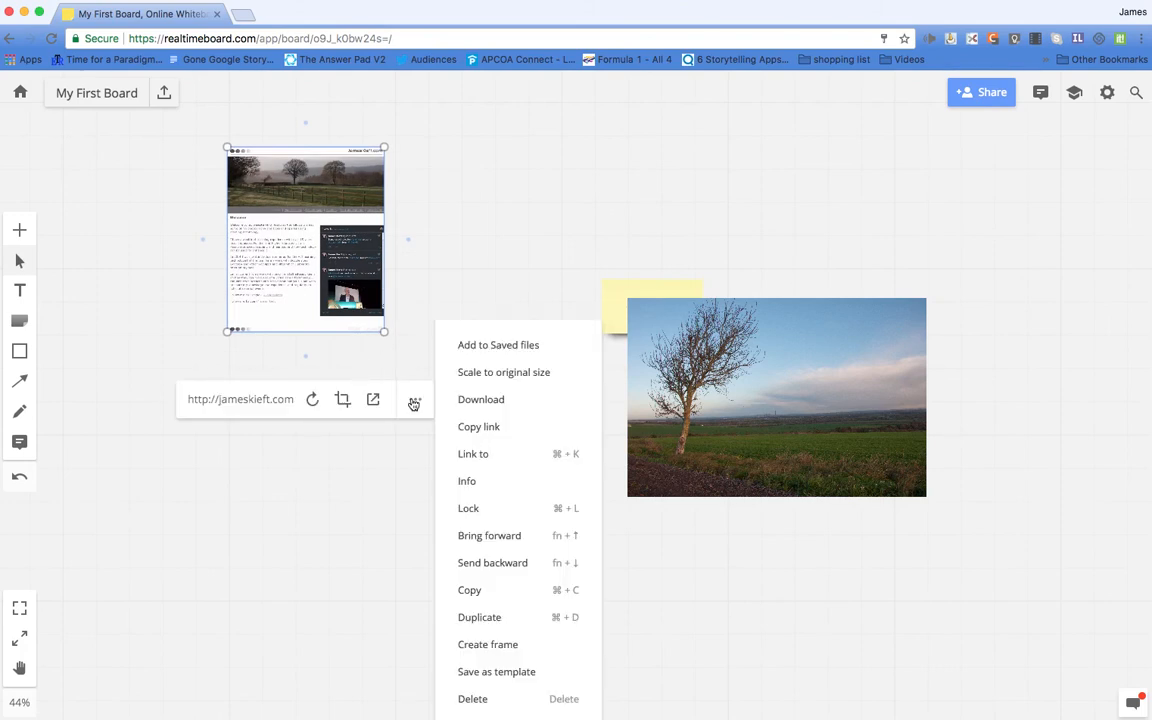
mouse_move(445, 632)
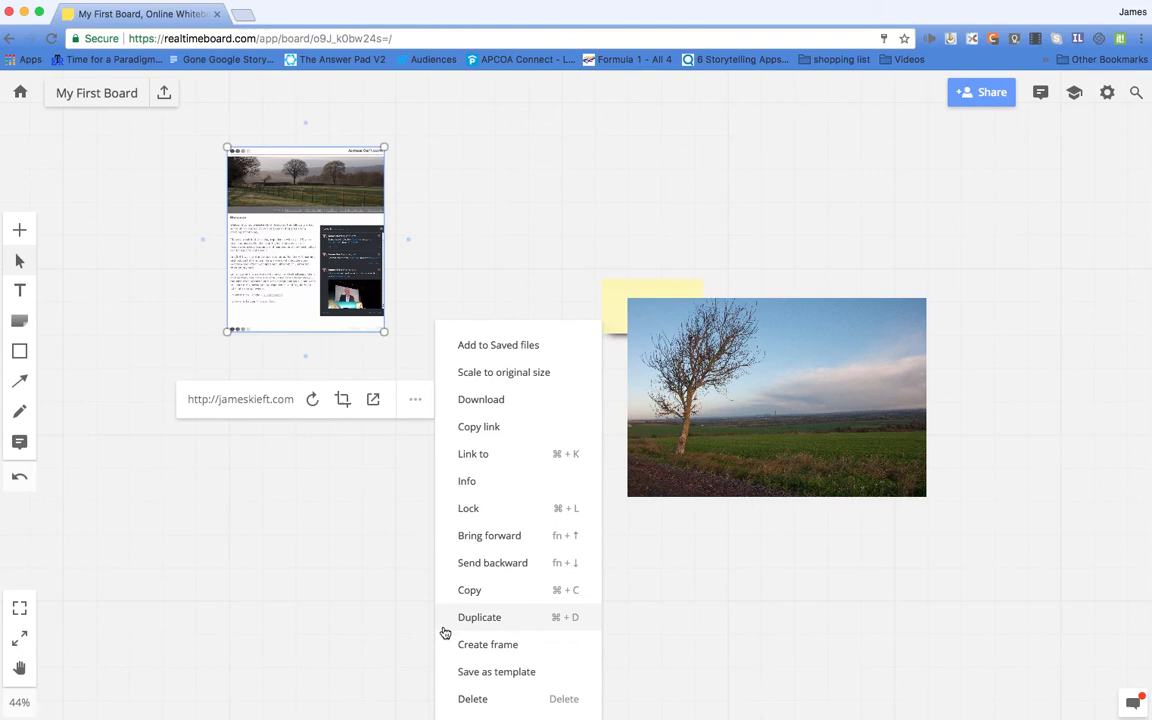
mouse_move(489, 562)
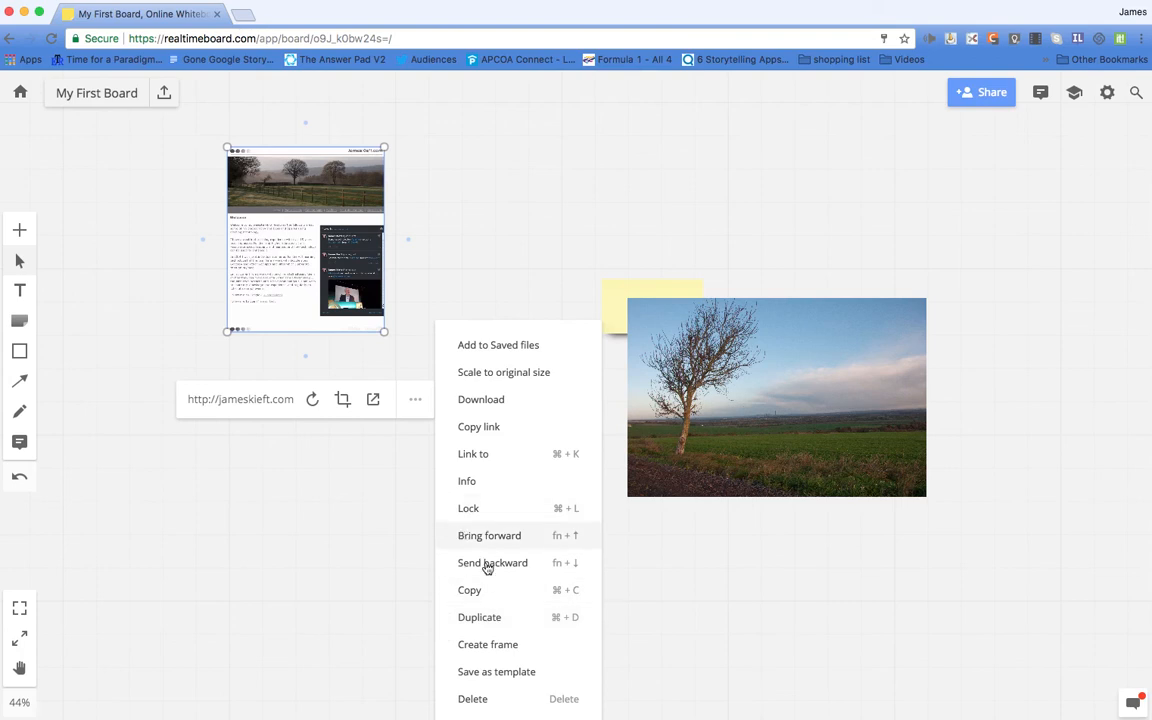
mouse_move(525, 232)
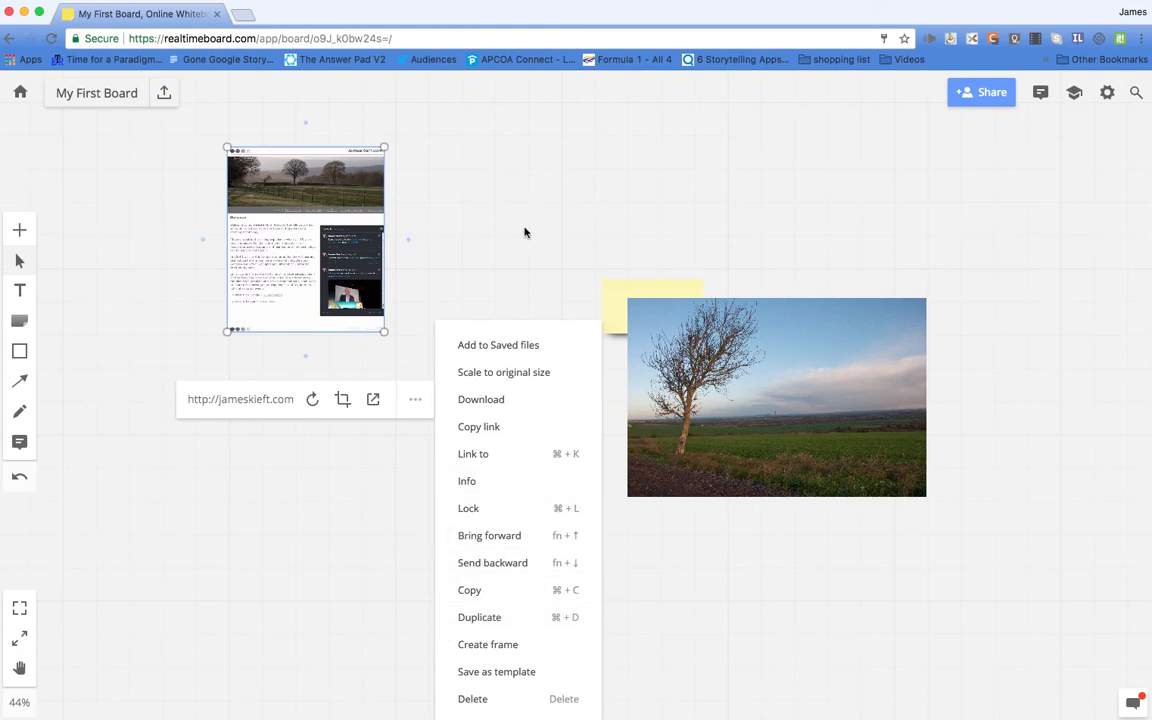
click(540, 268)
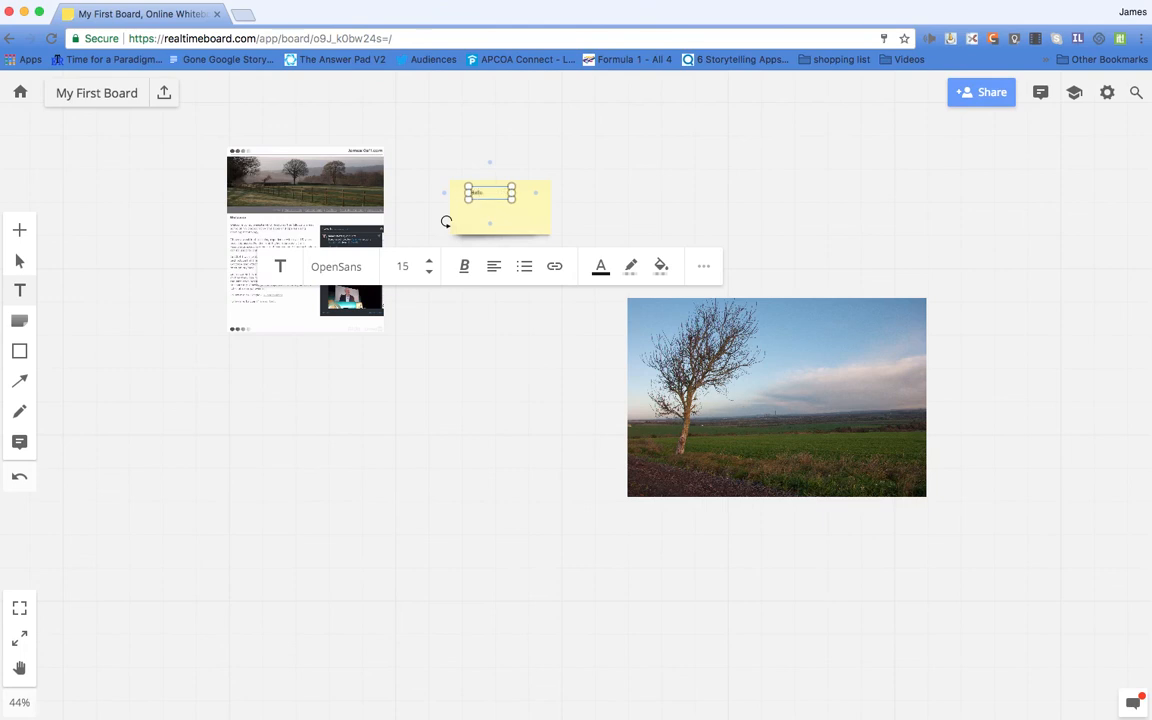
Write 'Hello' on the sticky note and add a text note beside it.
click(600, 266)
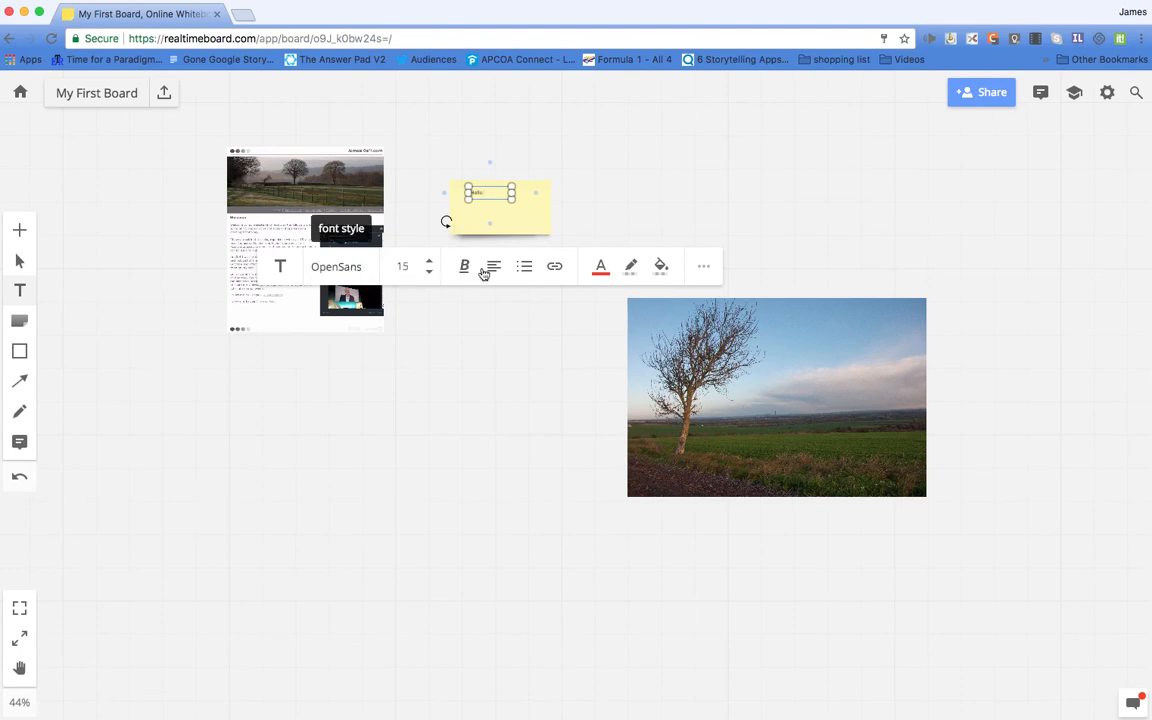
mouse_move(554, 266)
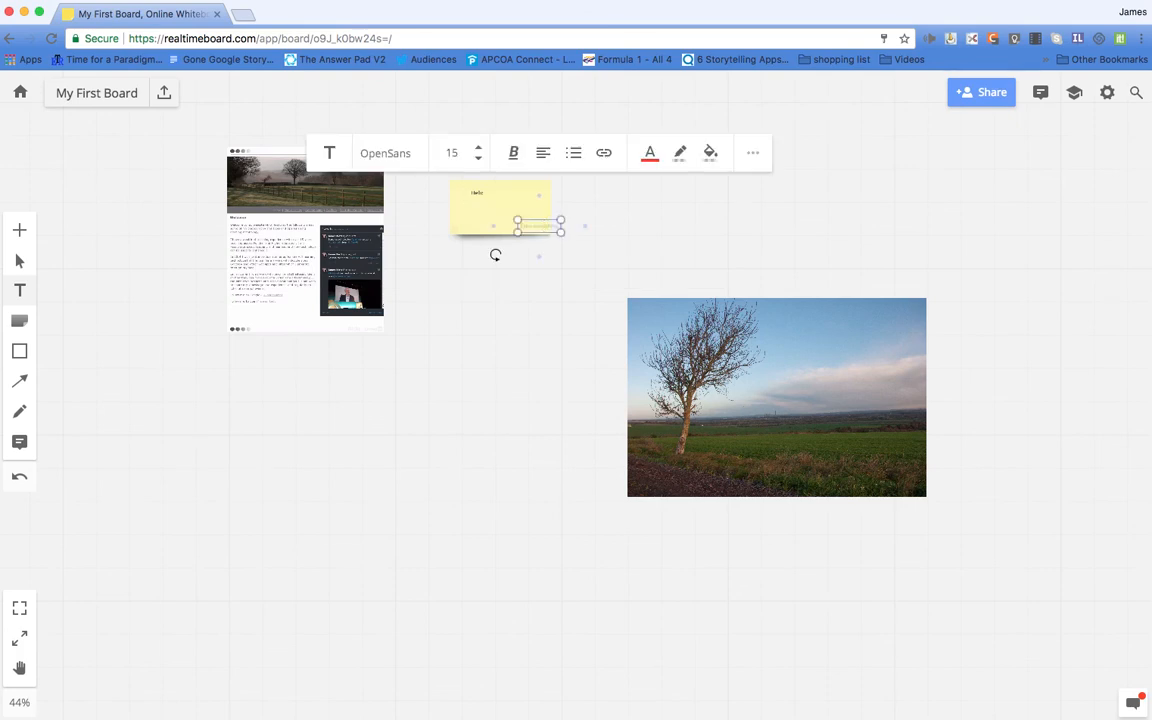
click(19, 230)
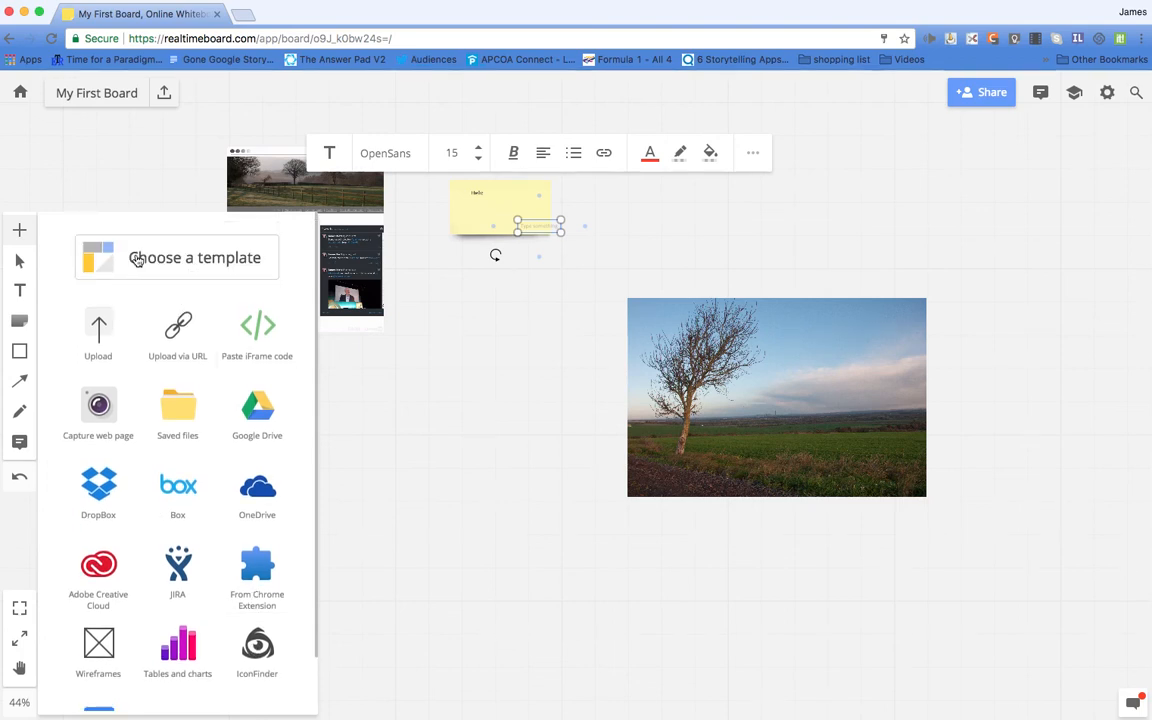
Scroll through the board template gallery, then dismiss it without choosing a template.
click(192, 257)
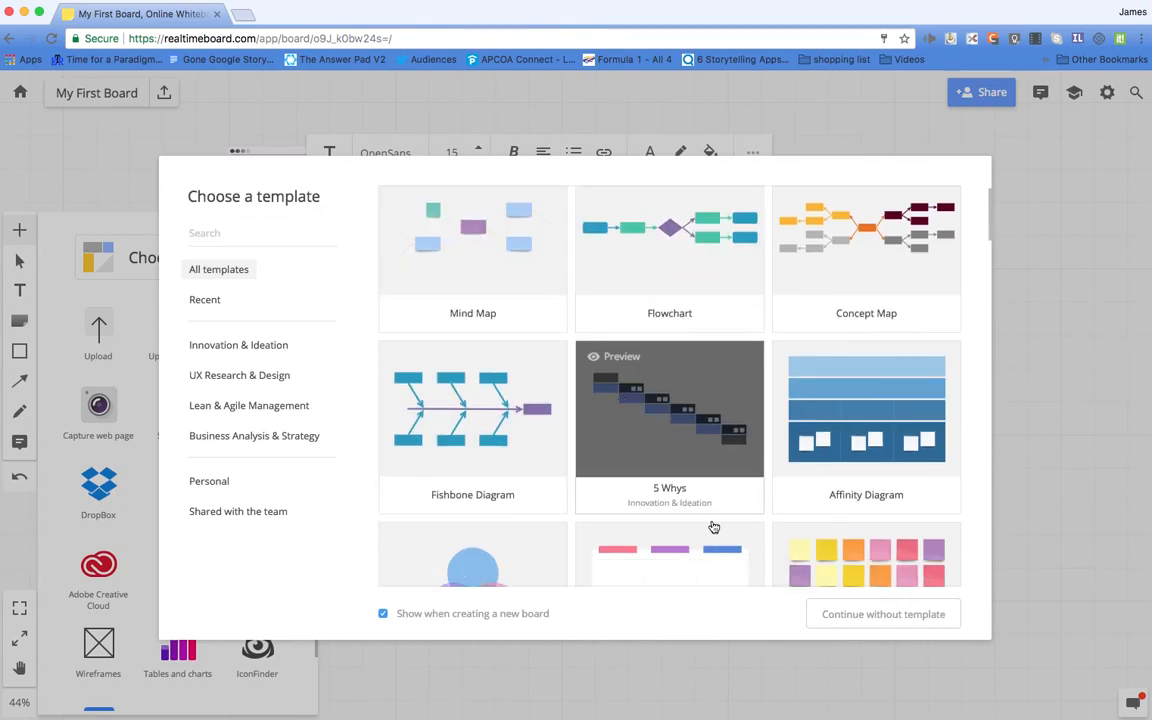
scroll(down, 3)
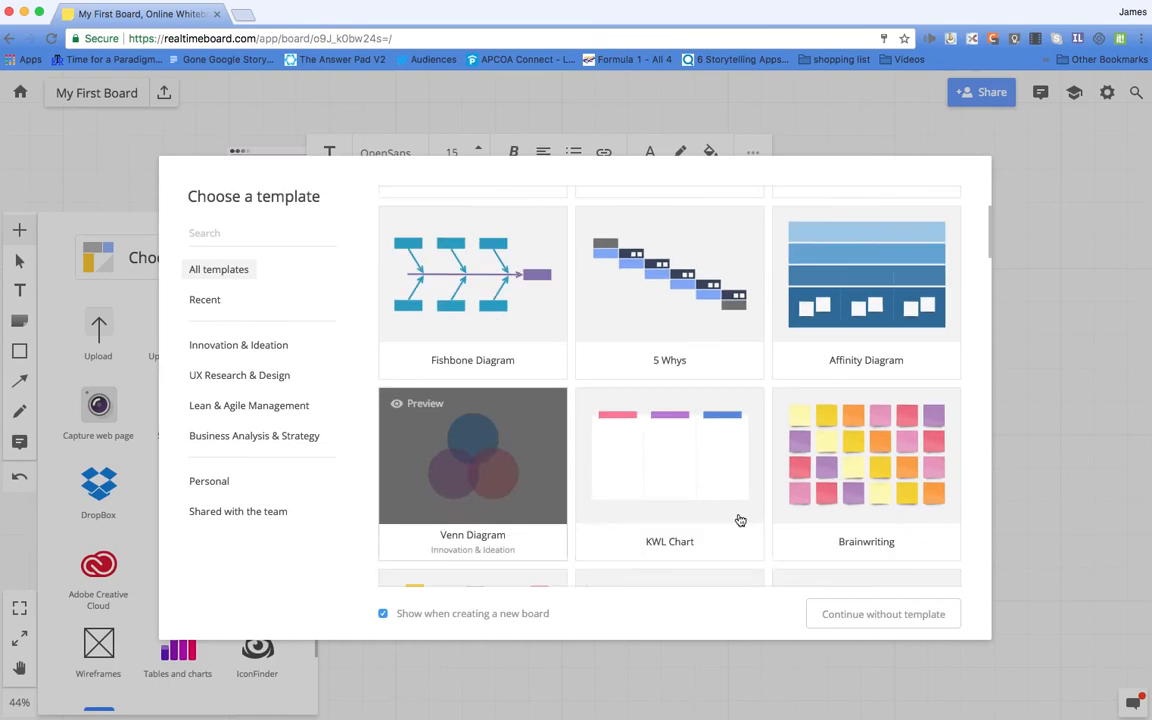
scroll(down, 3)
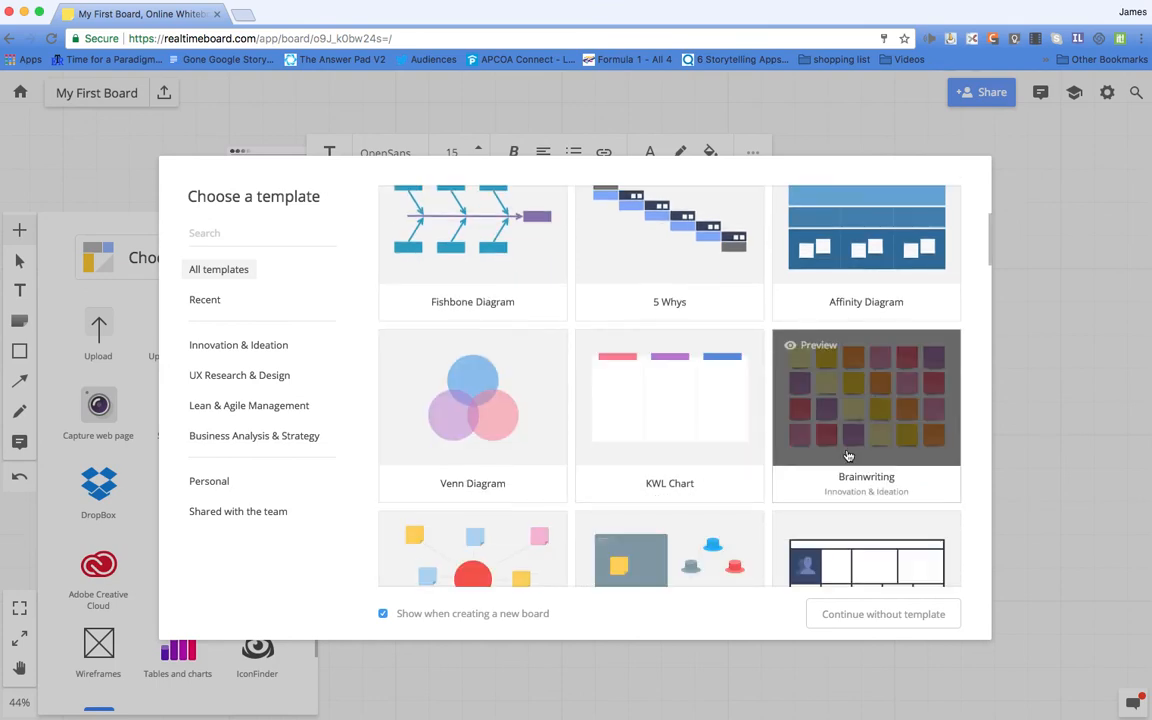
scroll(down, 3)
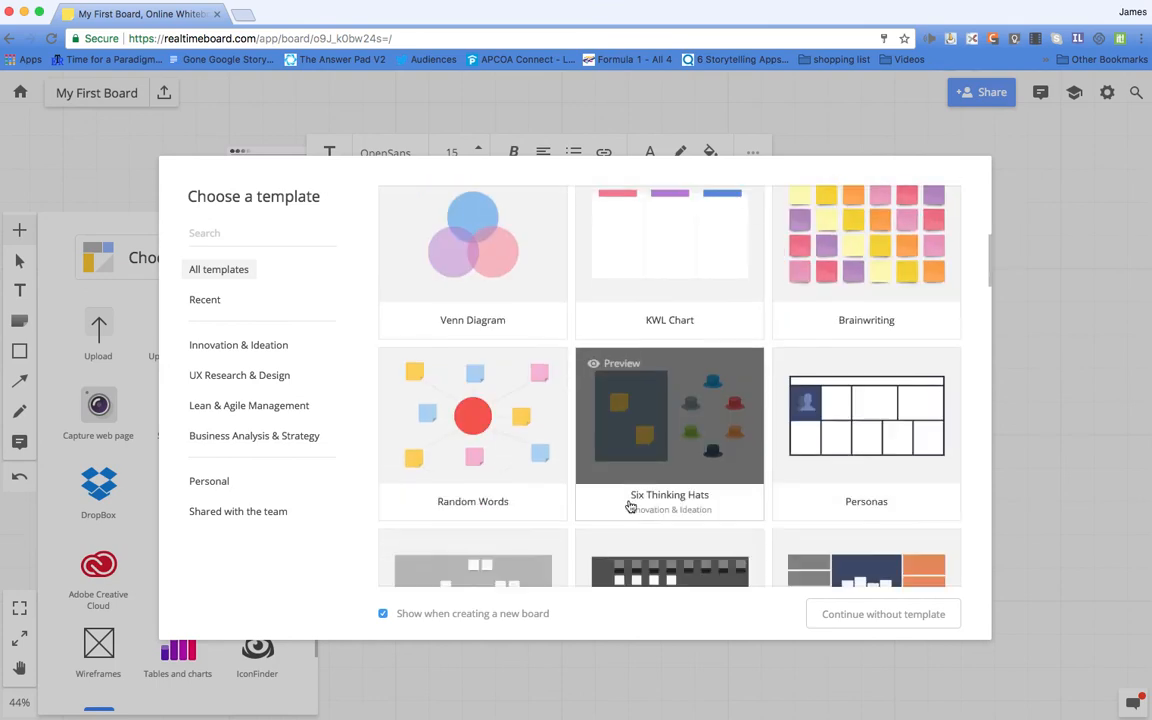
scroll(down, 3)
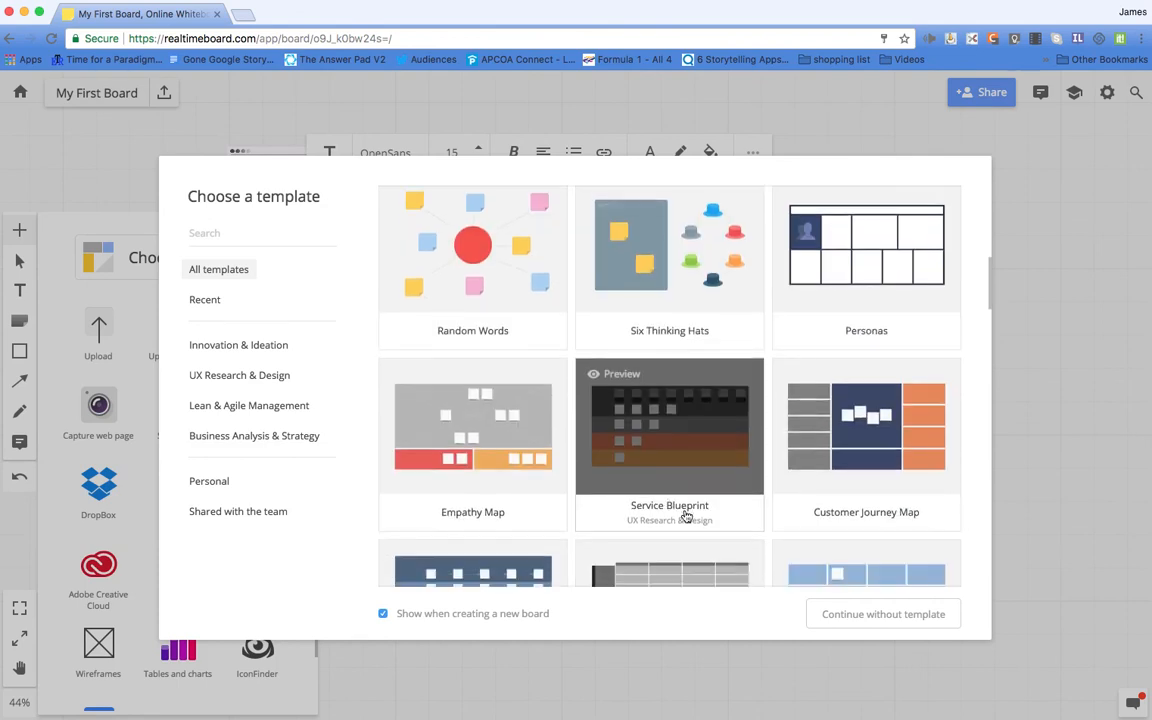
scroll(down, 3)
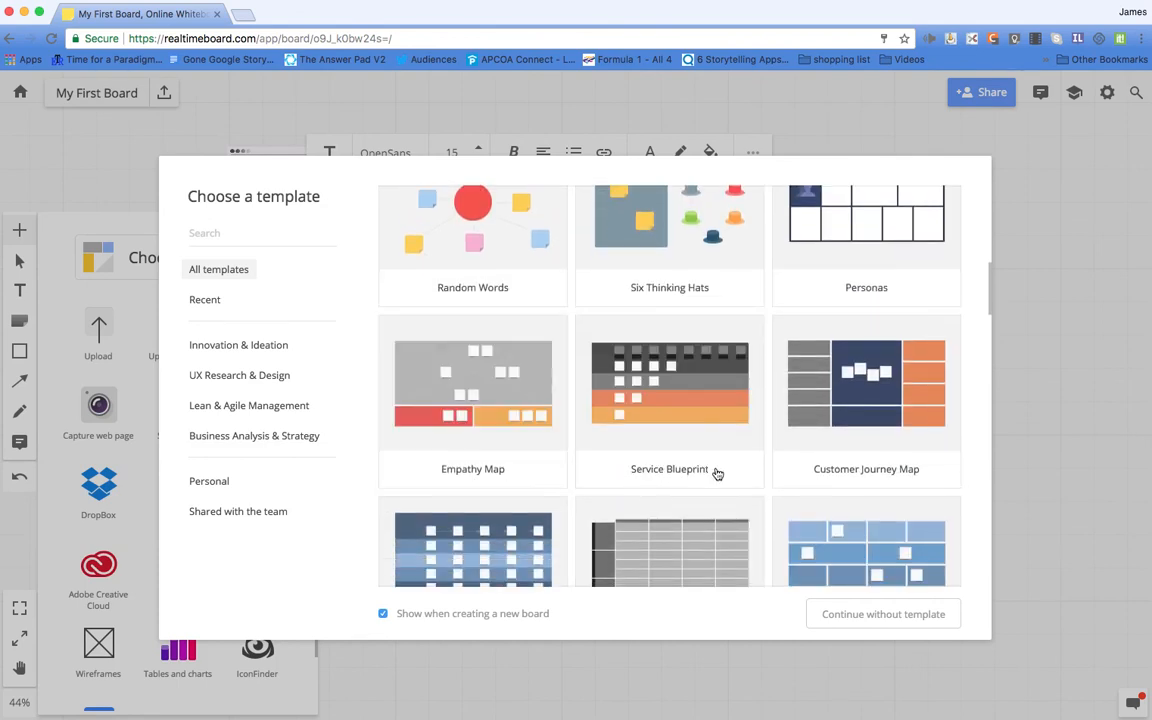
mouse_move(1043, 207)
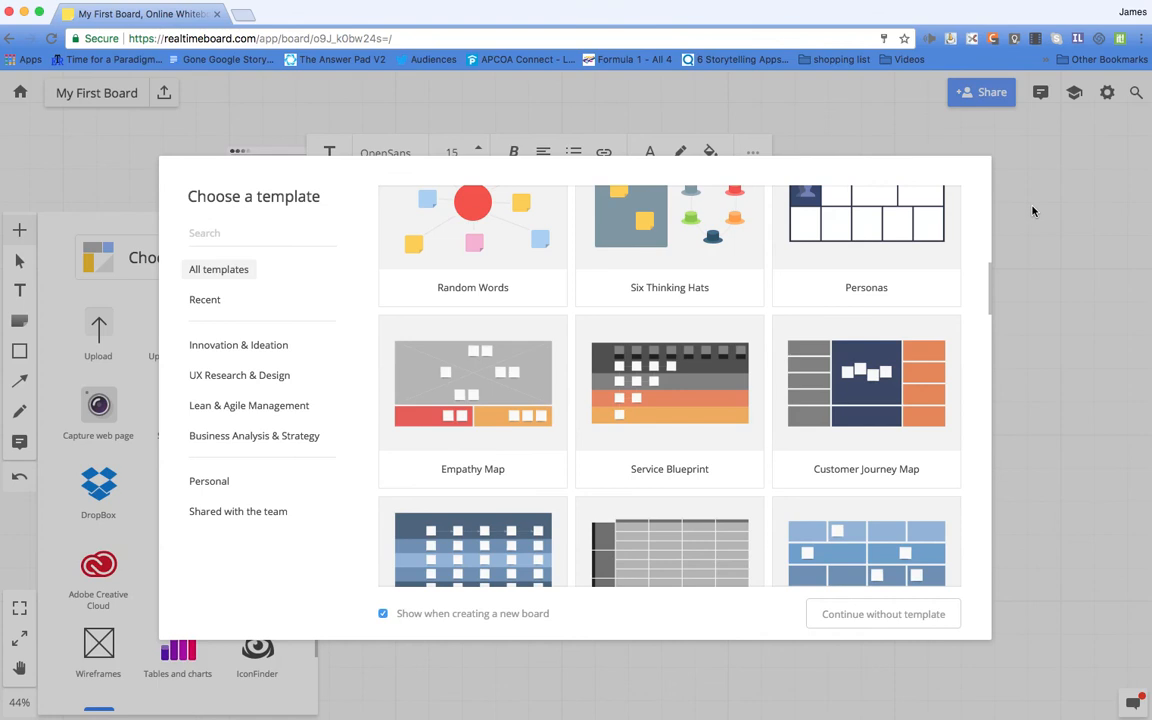
mouse_move(854, 145)
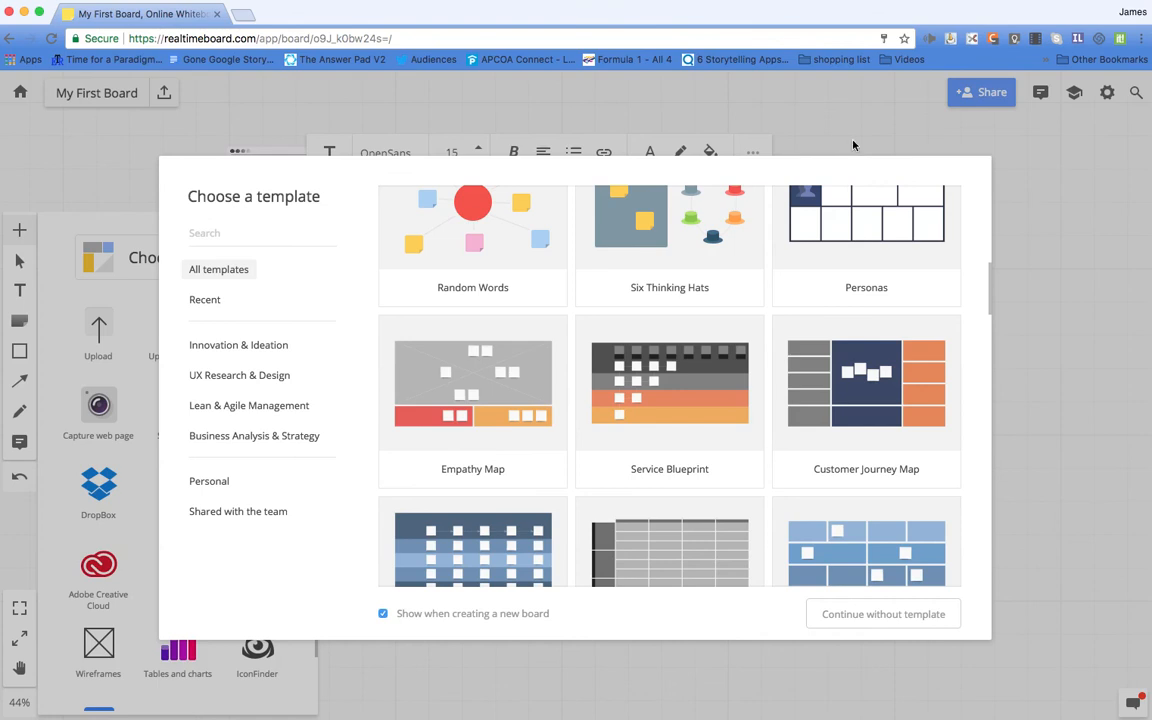
mouse_move(436, 536)
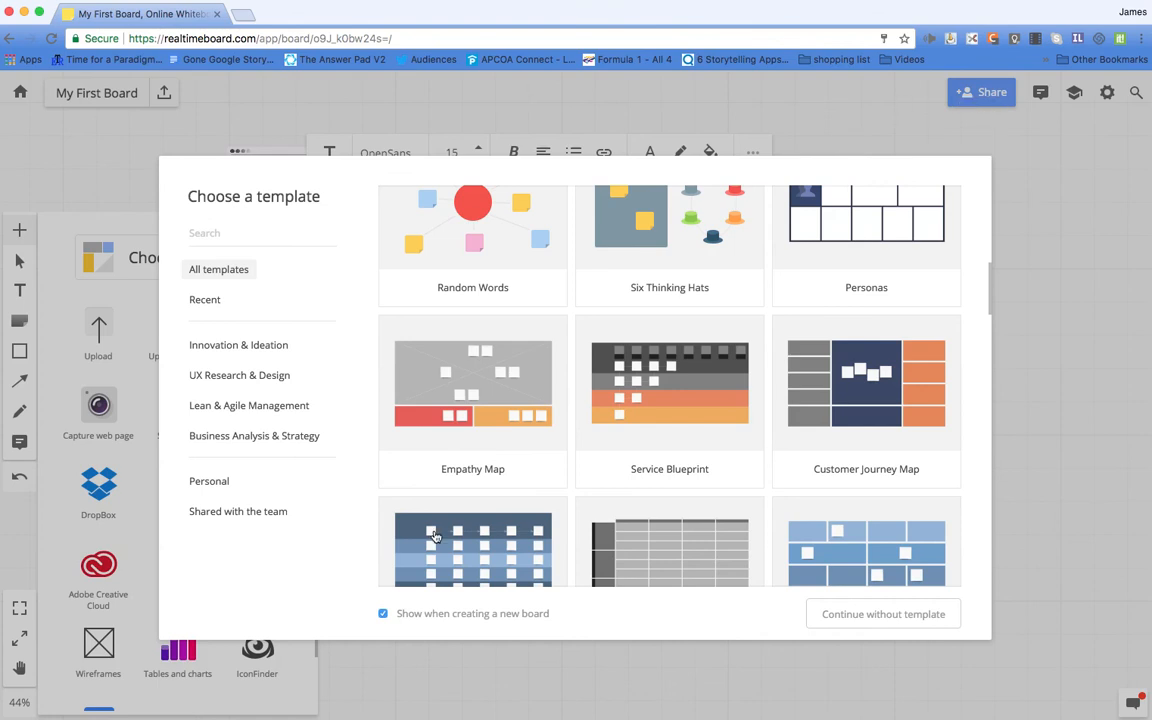
click(882, 613)
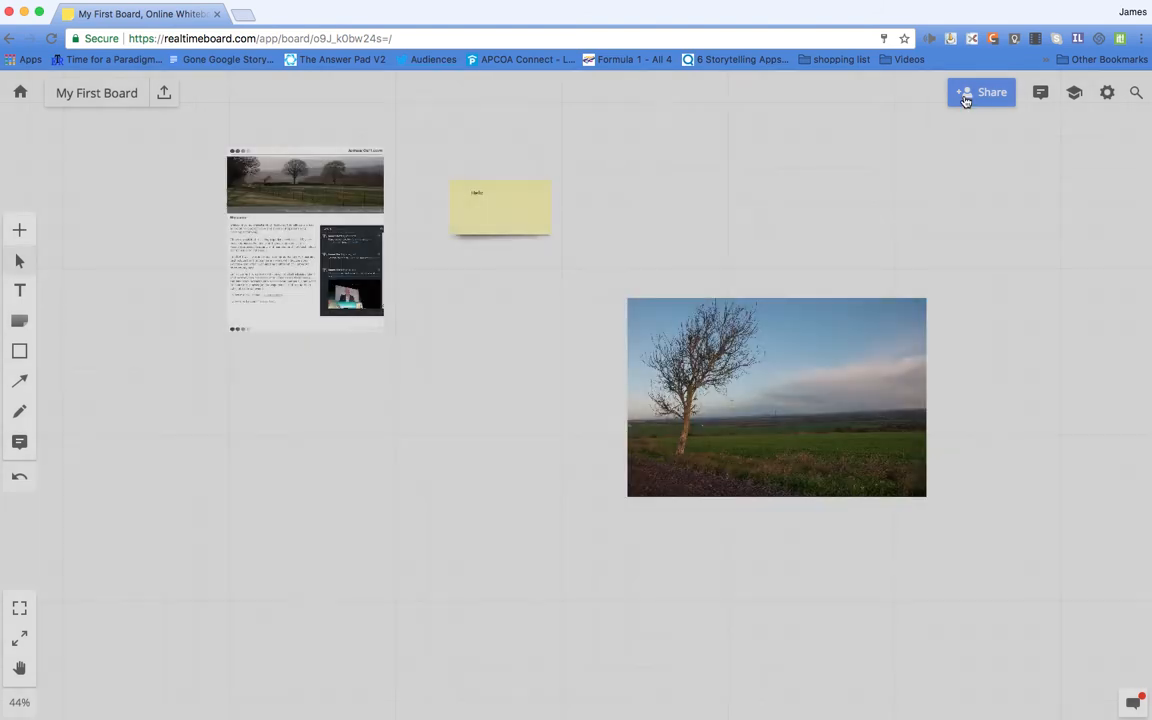
click(981, 92)
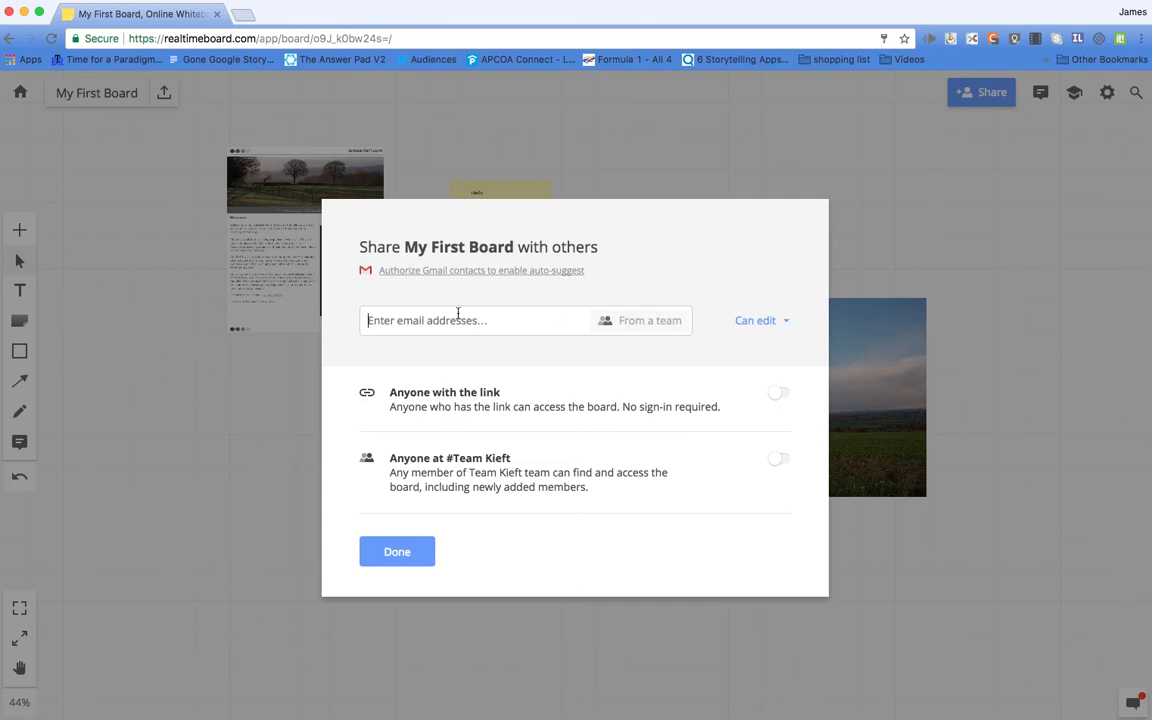
click(755, 320)
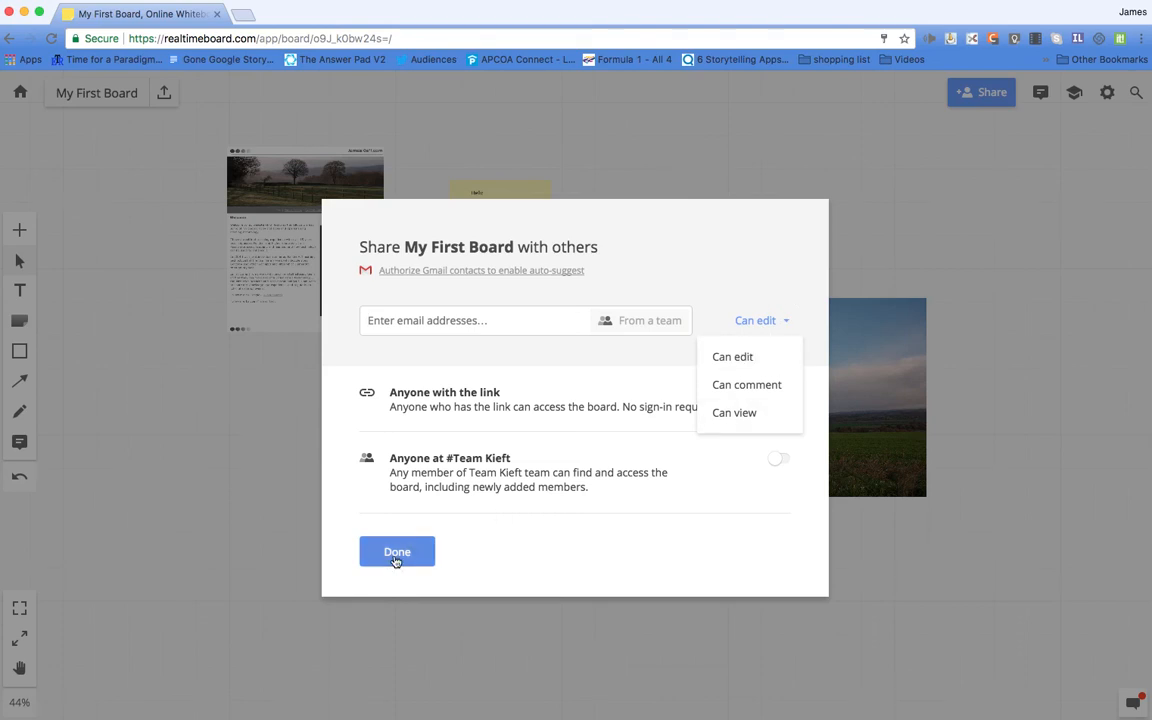
click(397, 551)
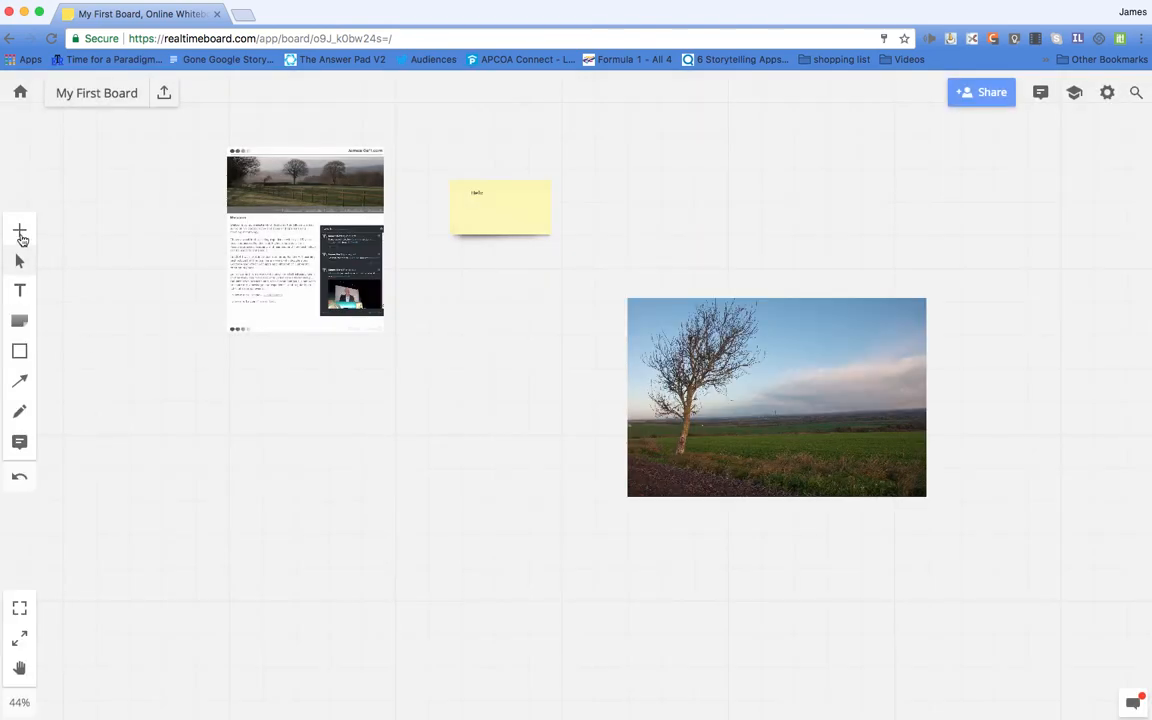
Place a Browser wireframe from the Wireframes library over the tree photo's top-left corner.
click(19, 231)
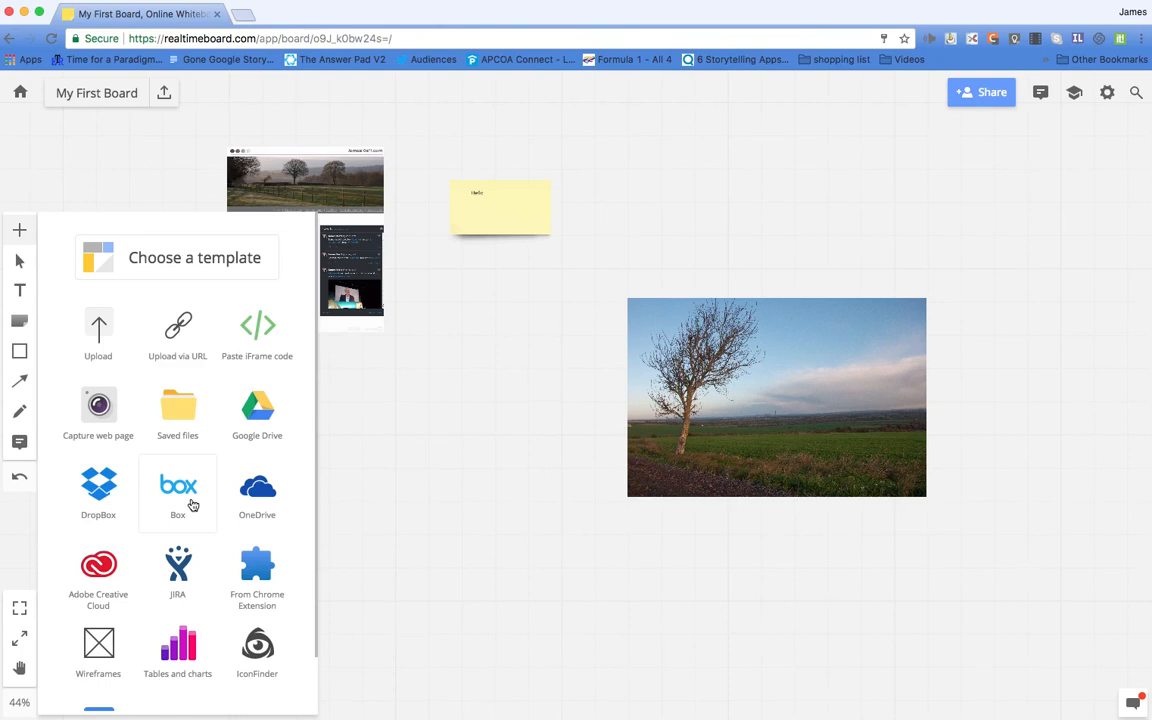
scroll(down, 3)
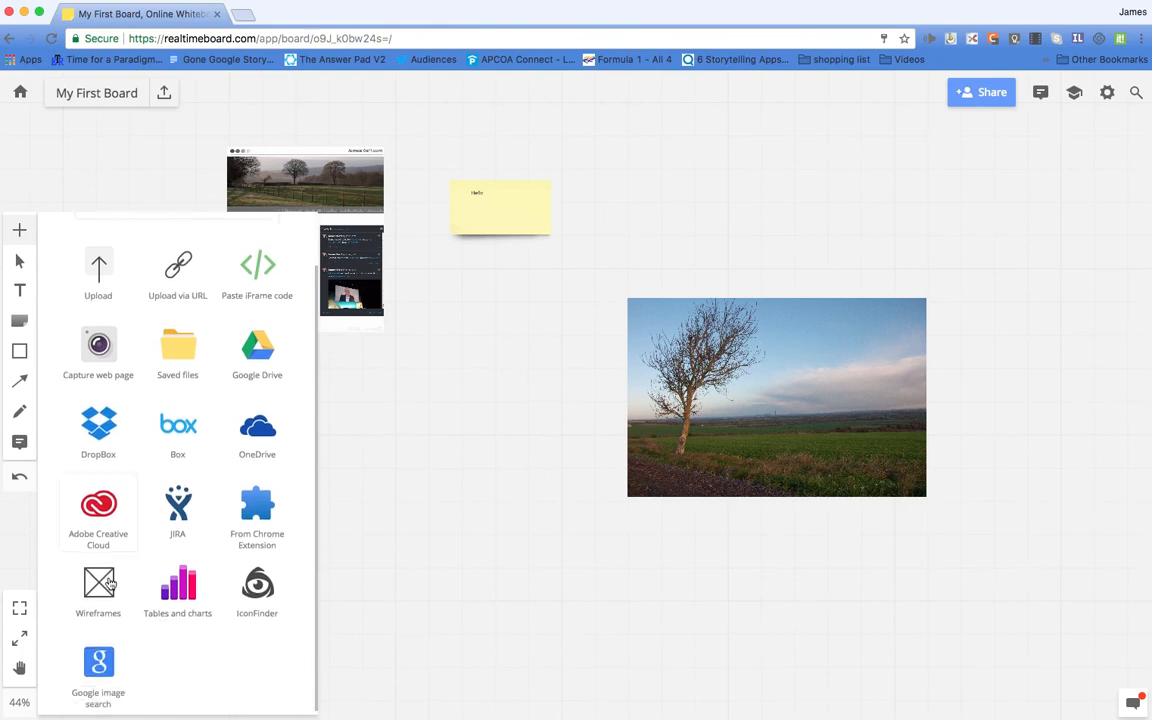
click(98, 590)
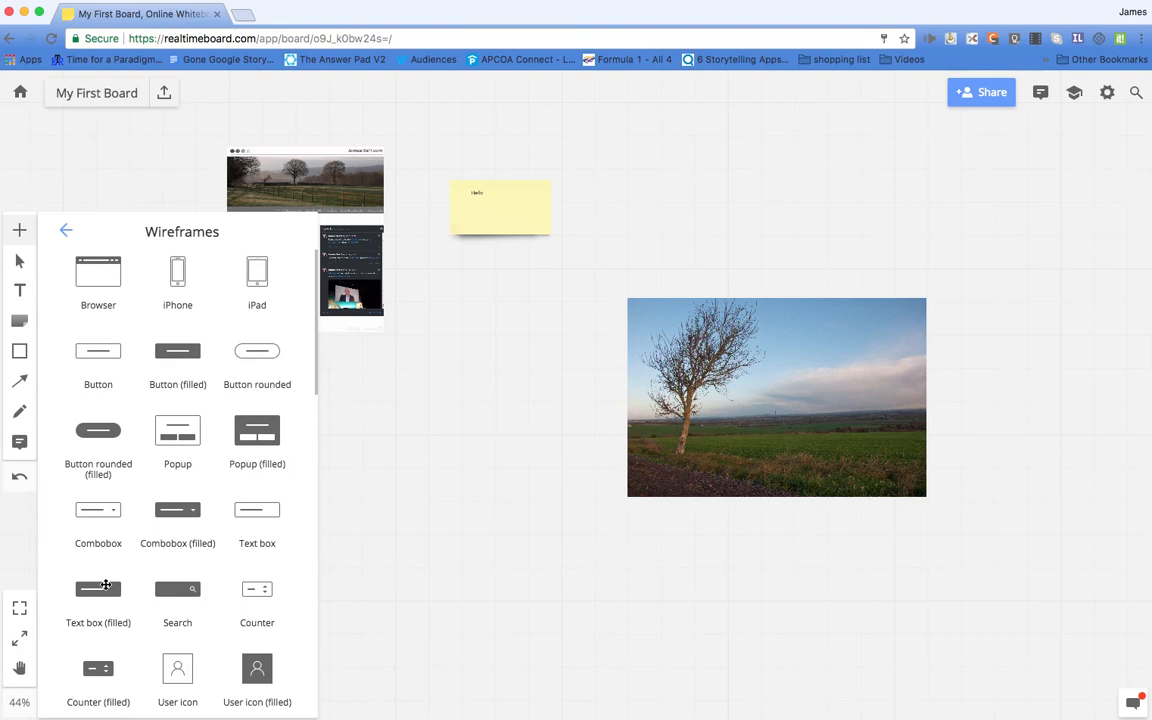
mouse_move(87, 402)
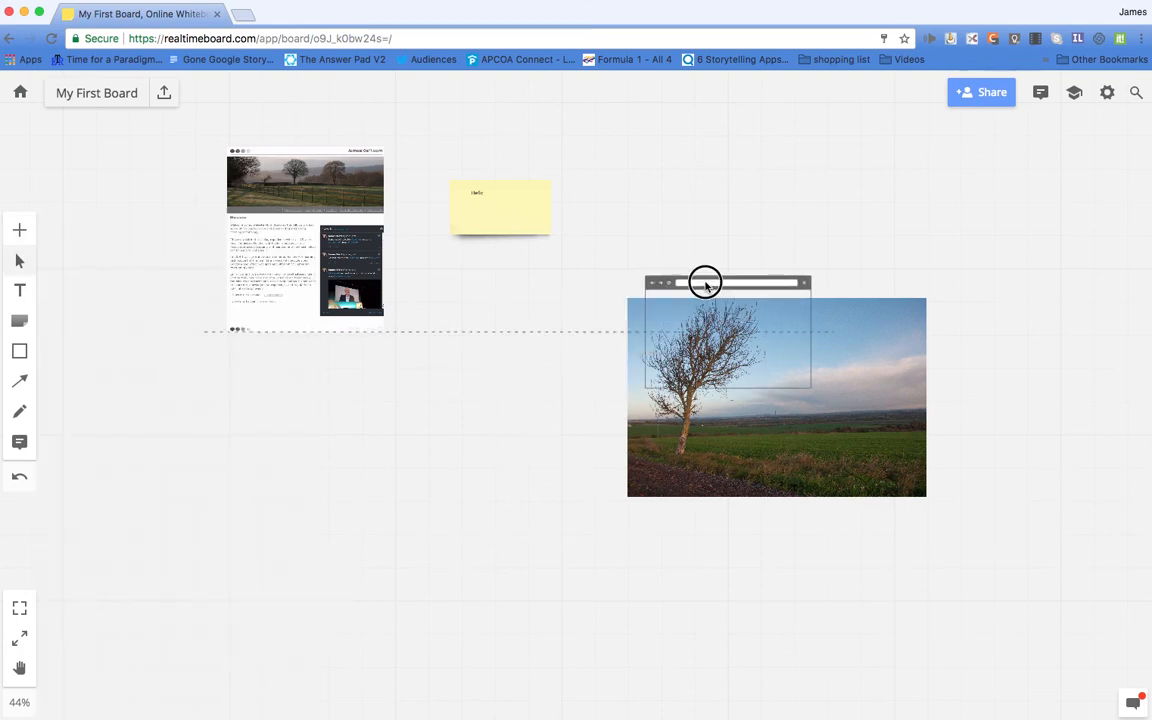
drag(705, 282, 672, 287)
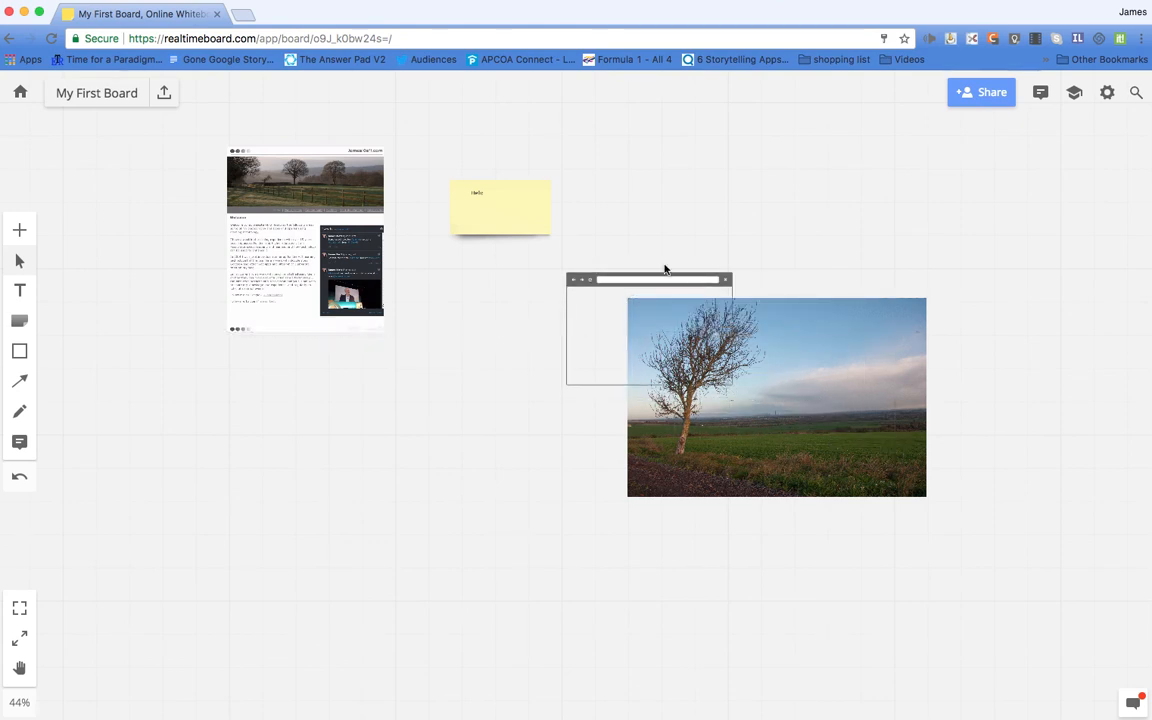
mouse_move(404, 387)
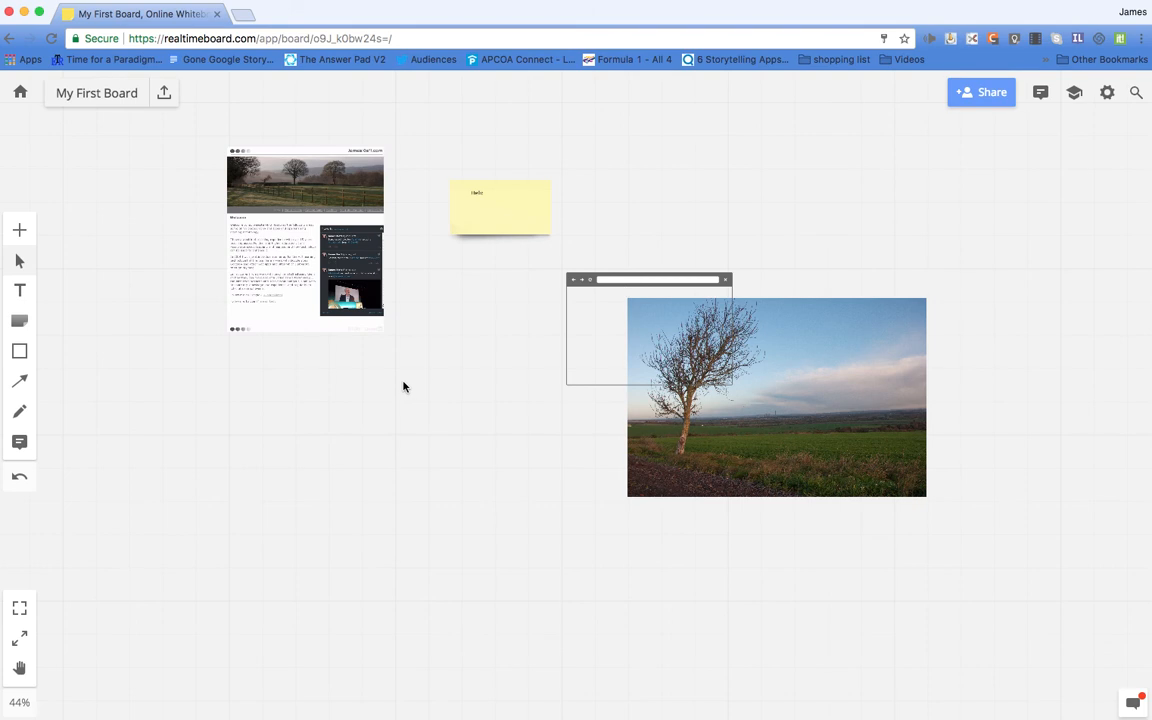